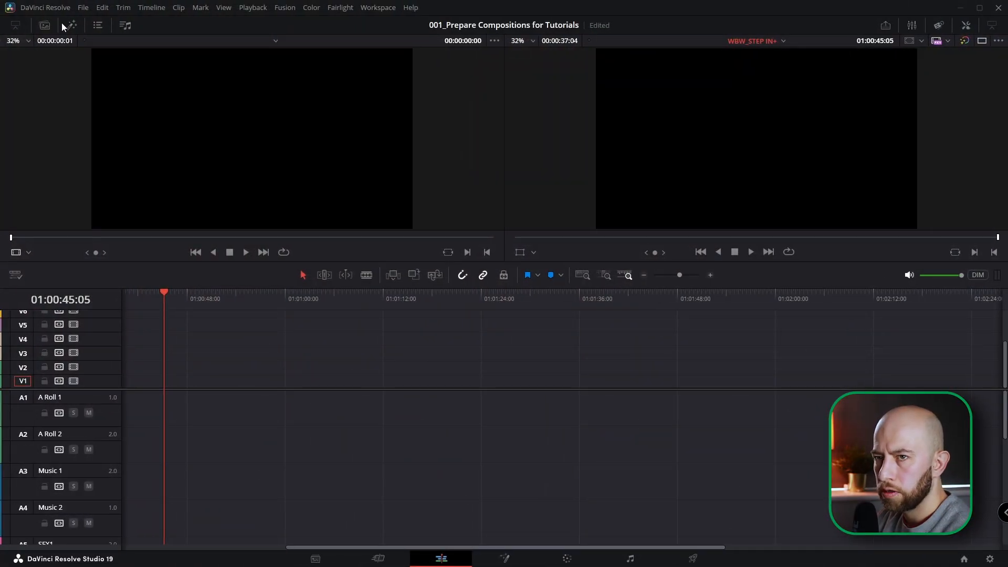
# Place a Text+ title on V1 reading WORD BY WORD AD FRAMES in Montserrat ExtraBold Italic
pyautogui.click(69, 25)
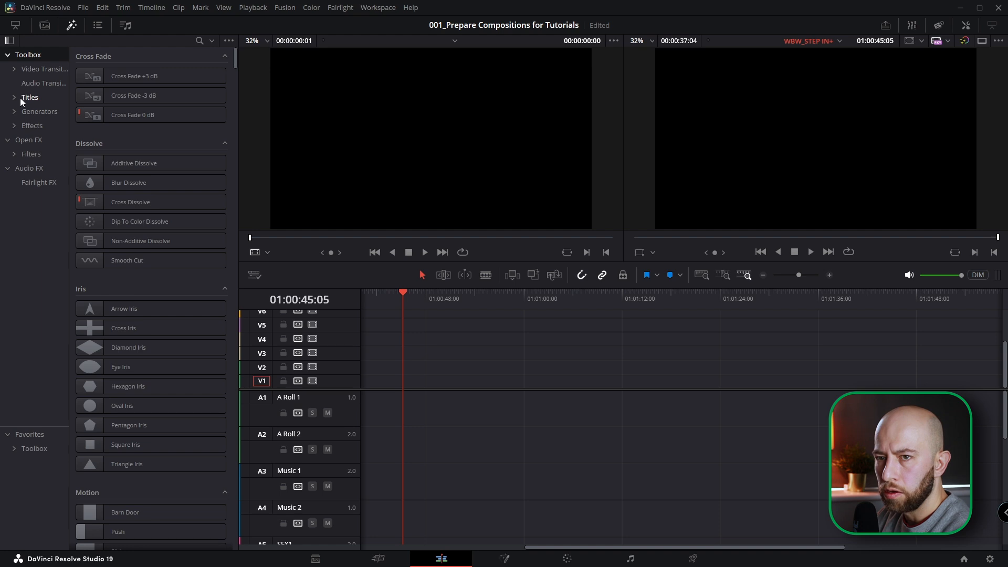
pyautogui.click(29, 97)
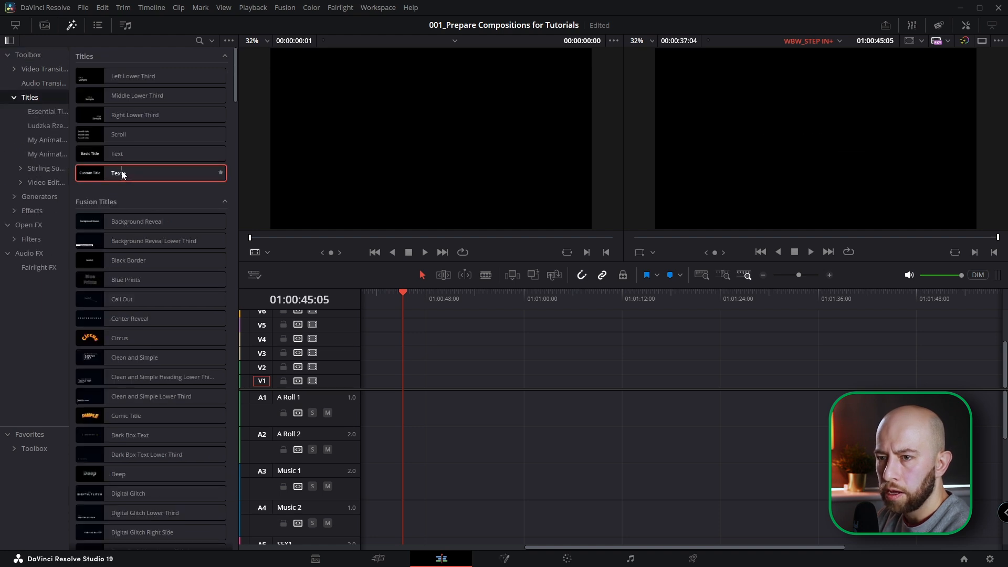
pyautogui.moveTo(150, 172); pyautogui.dragTo(411, 380)
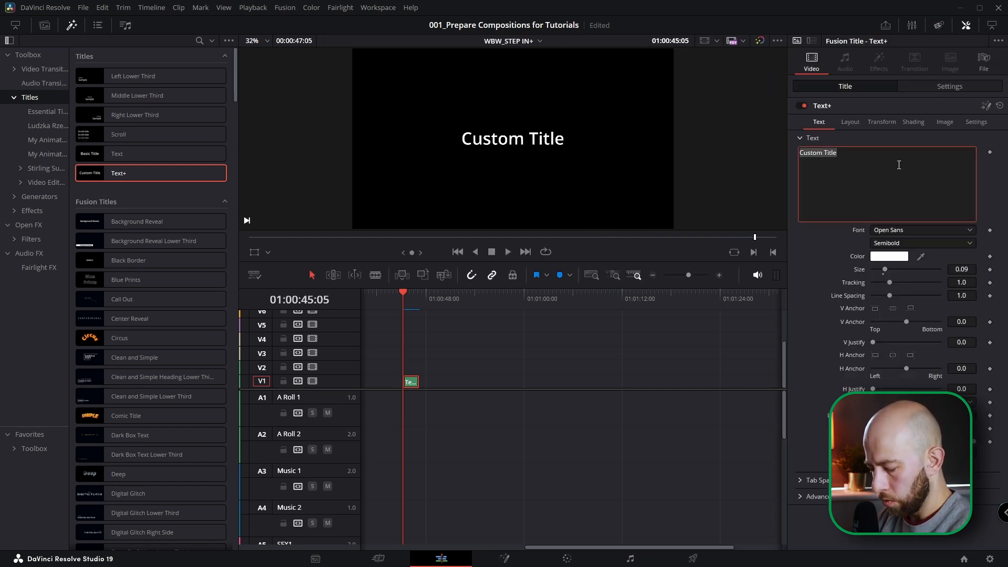
pyautogui.write('WORD BY WORD AD FRAMES')
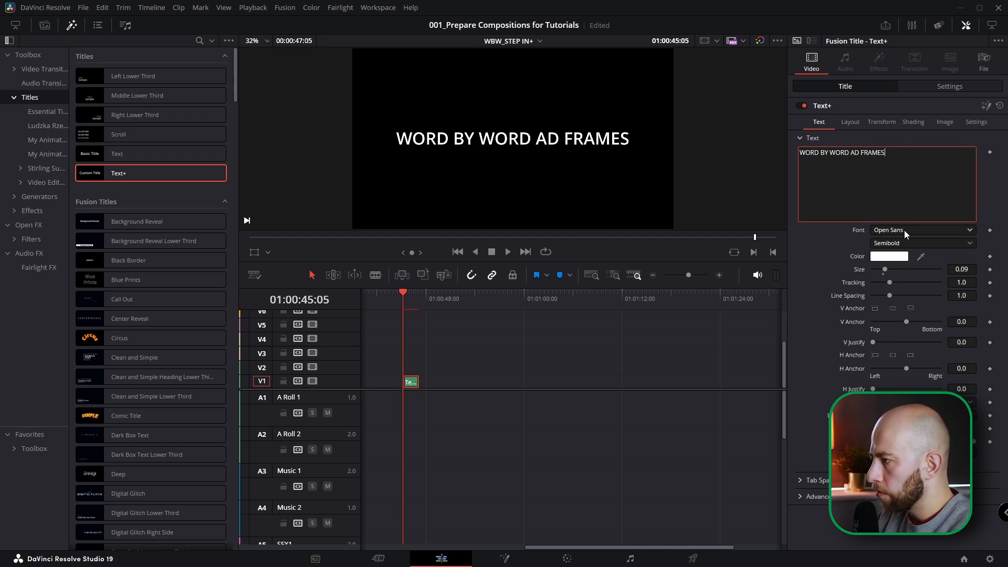
pyautogui.click(922, 230)
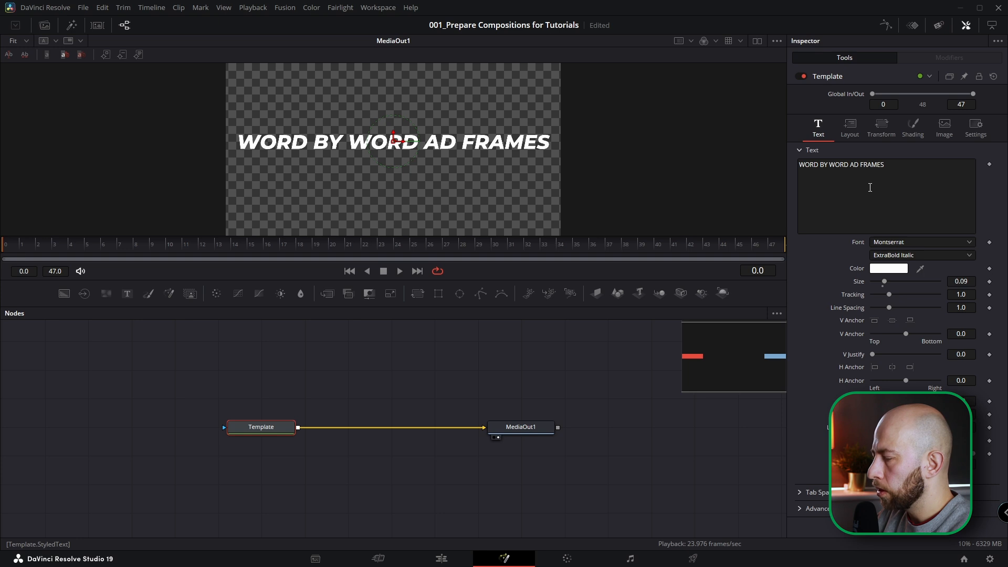
# Attach a Follower modifier to the text with Delay 1, transforming whole words
pyautogui.rightClick(869, 187)
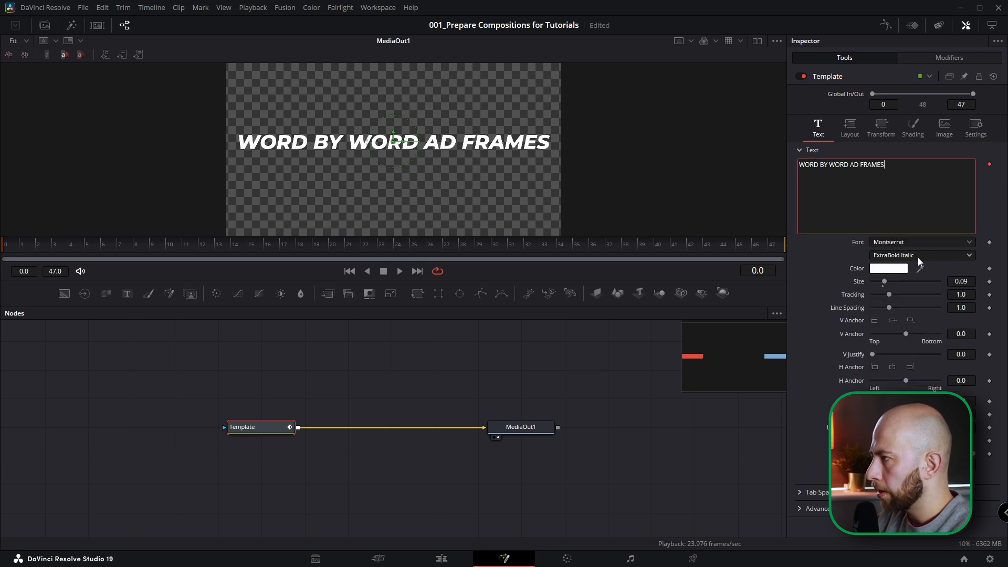
pyautogui.click(951, 58)
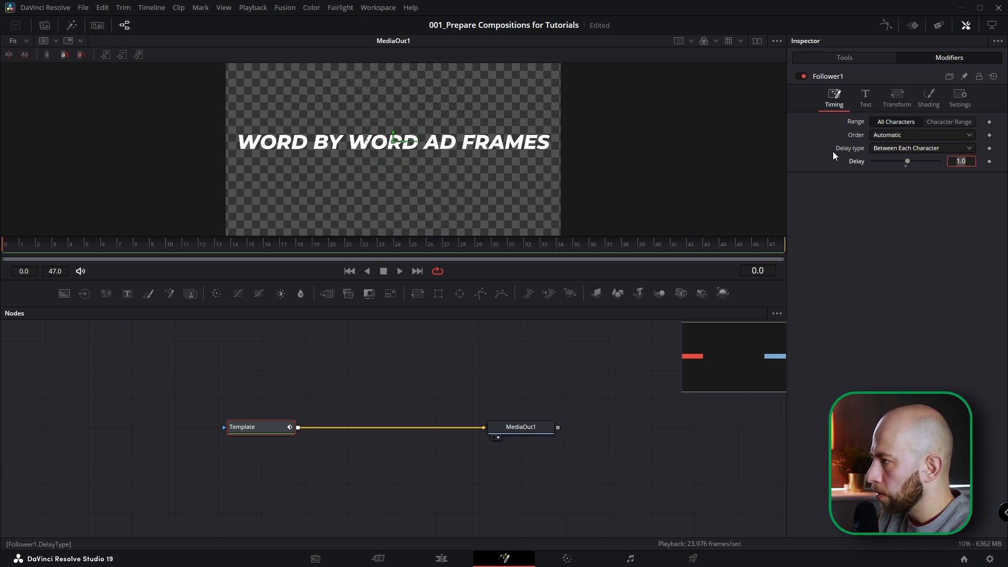
pyautogui.moveTo(903, 153)
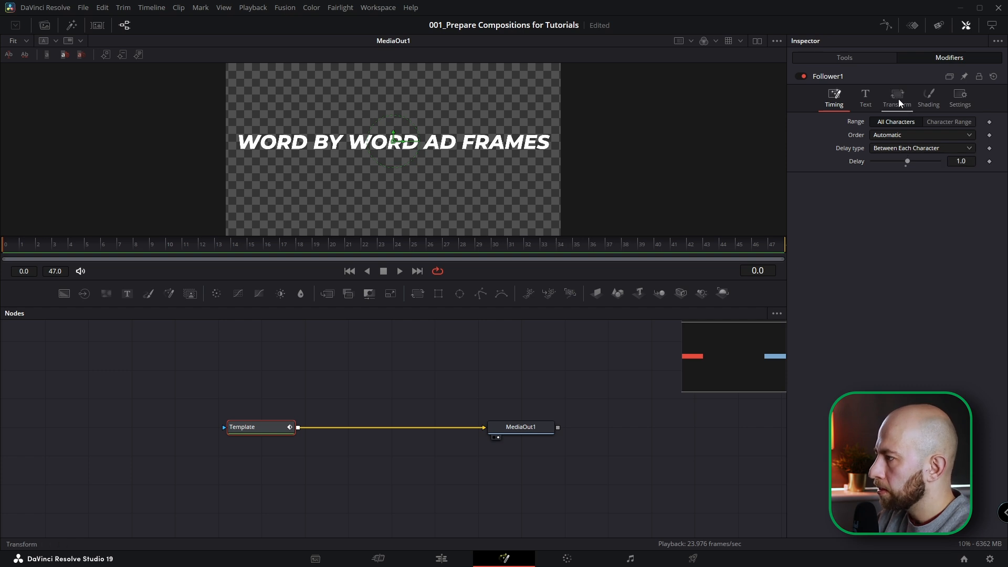
pyautogui.click(897, 95)
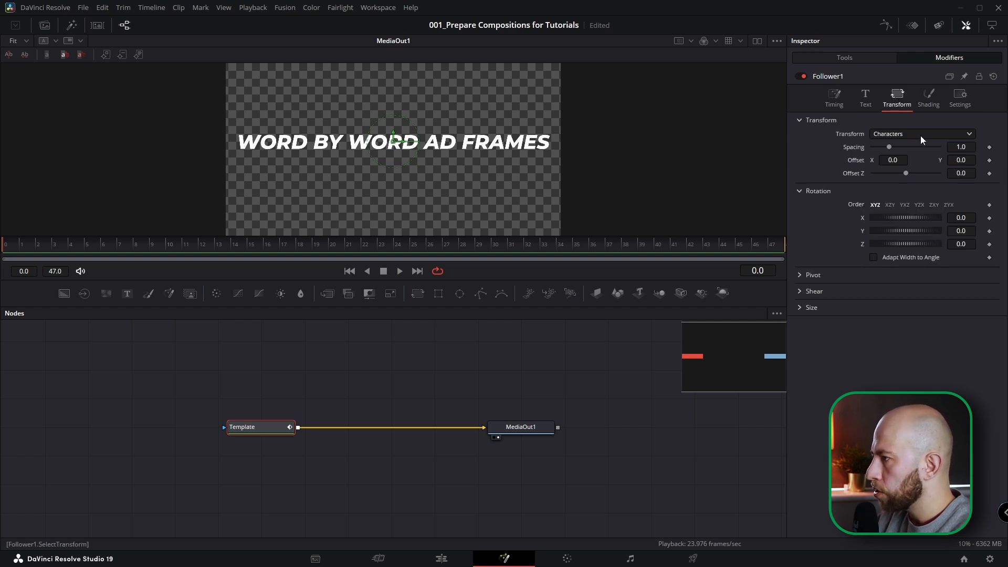
pyautogui.click(922, 134)
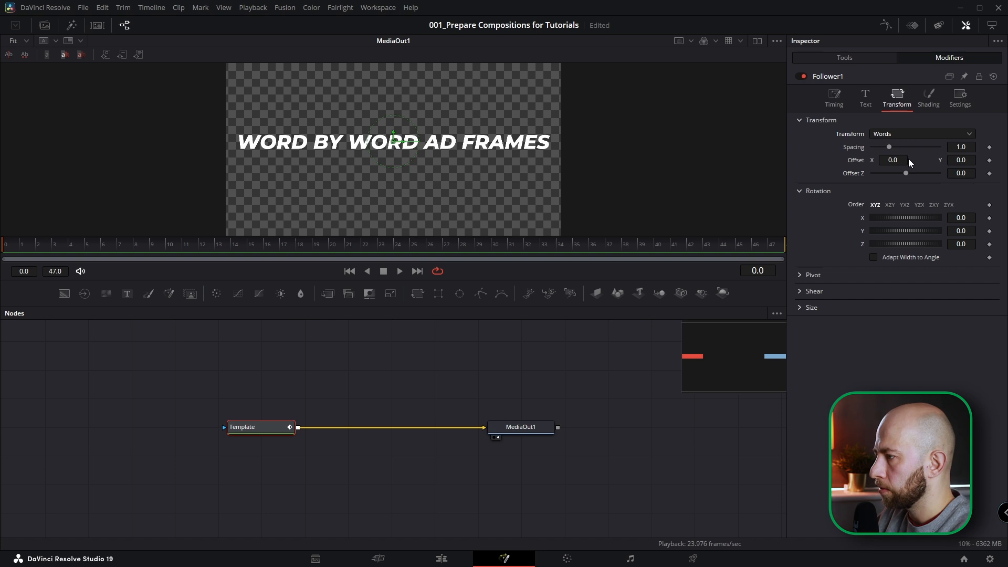
pyautogui.click(53, 244)
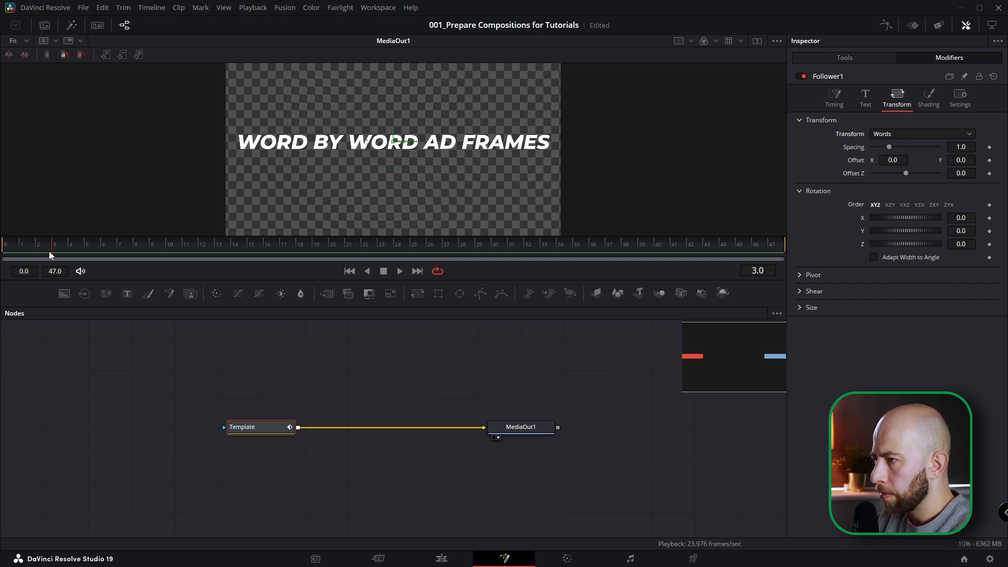
# Keyframe word Size X/Y at 1 on frame 3 and 0 on frame 0
pyautogui.click(810, 306)
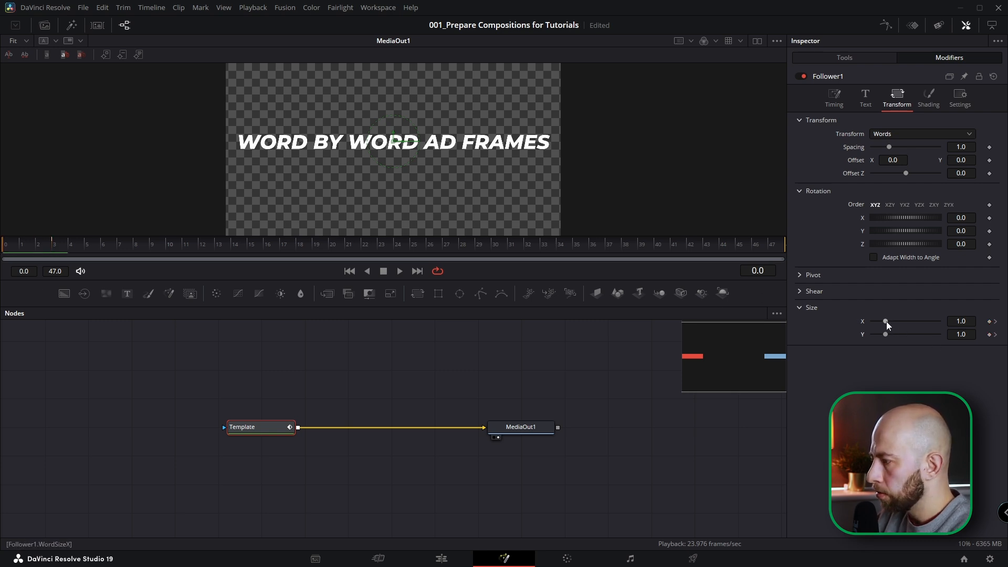
pyautogui.moveTo(886, 321); pyautogui.dragTo(869, 321)
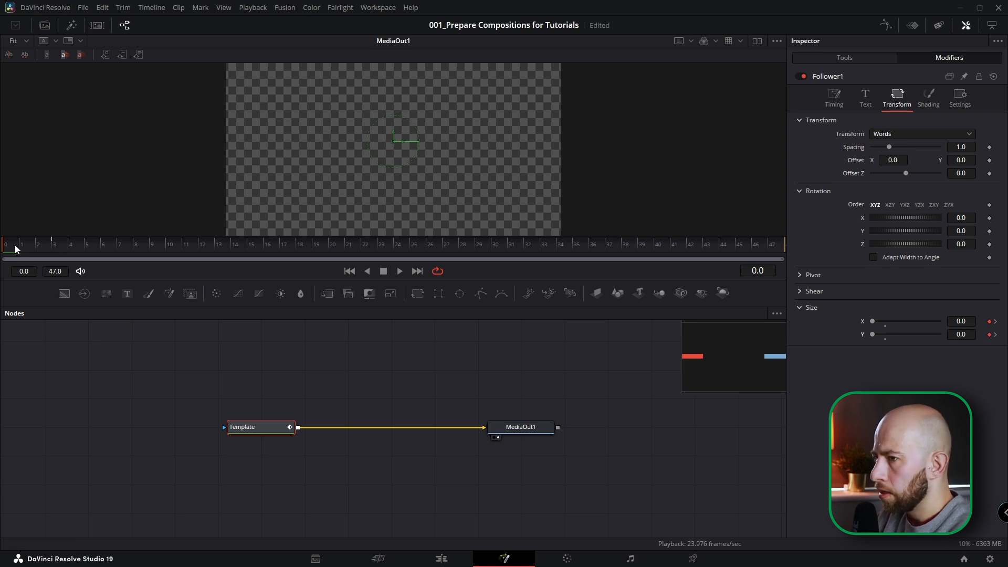
# Set the Word Size X/Y keyframes to Step In in the Spline editor
pyautogui.click(316, 243)
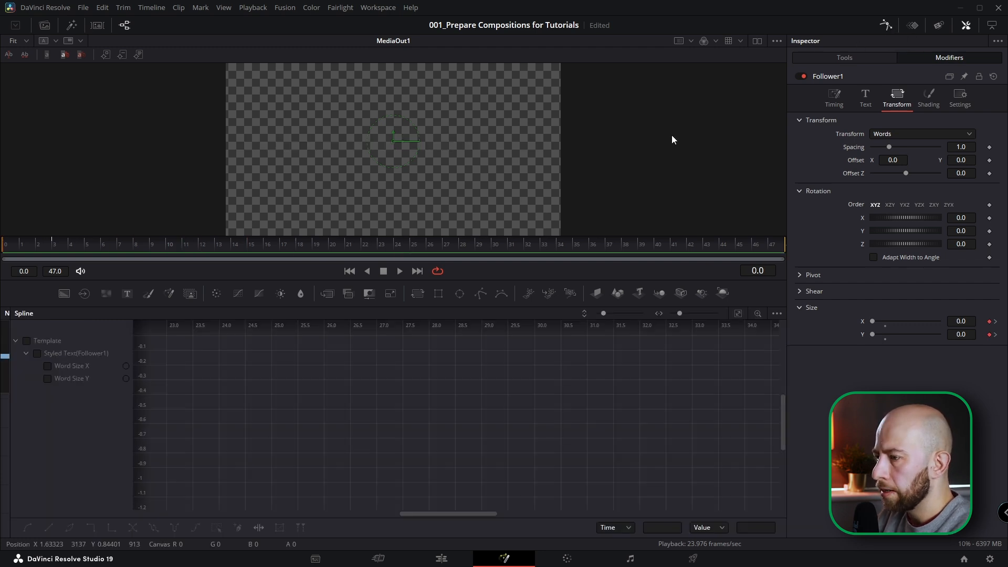
pyautogui.click(26, 341)
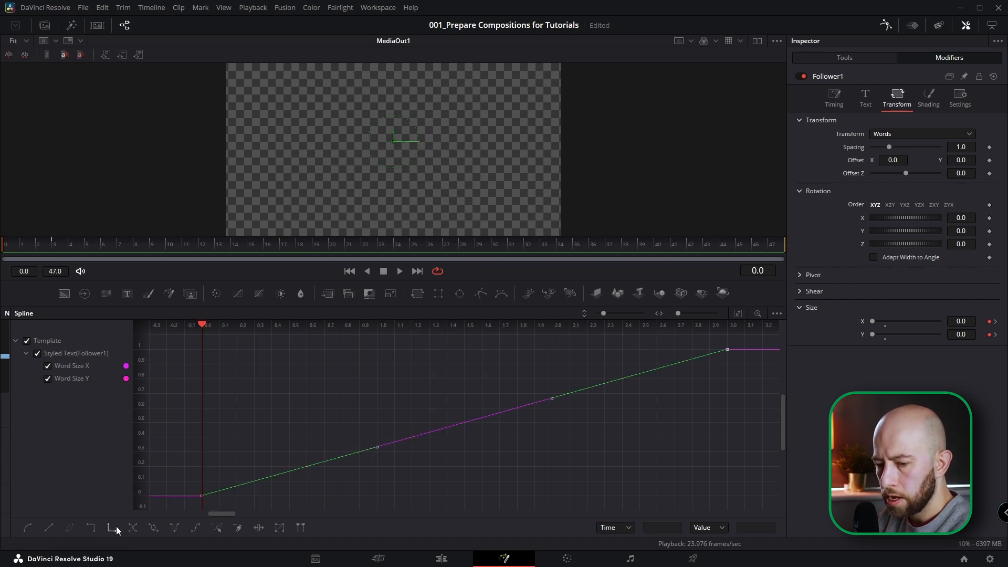
pyautogui.moveTo(110, 531)
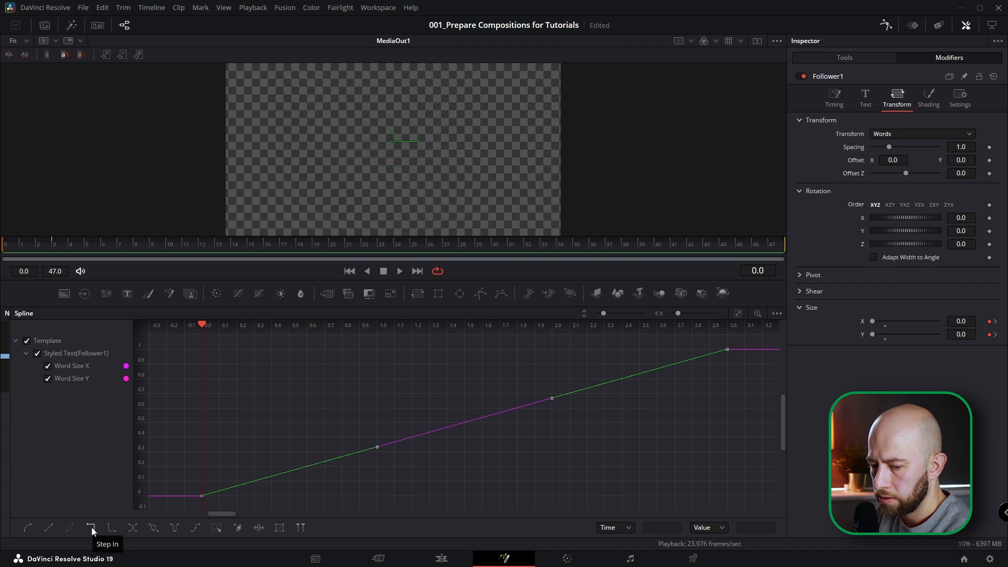
pyautogui.click(92, 527)
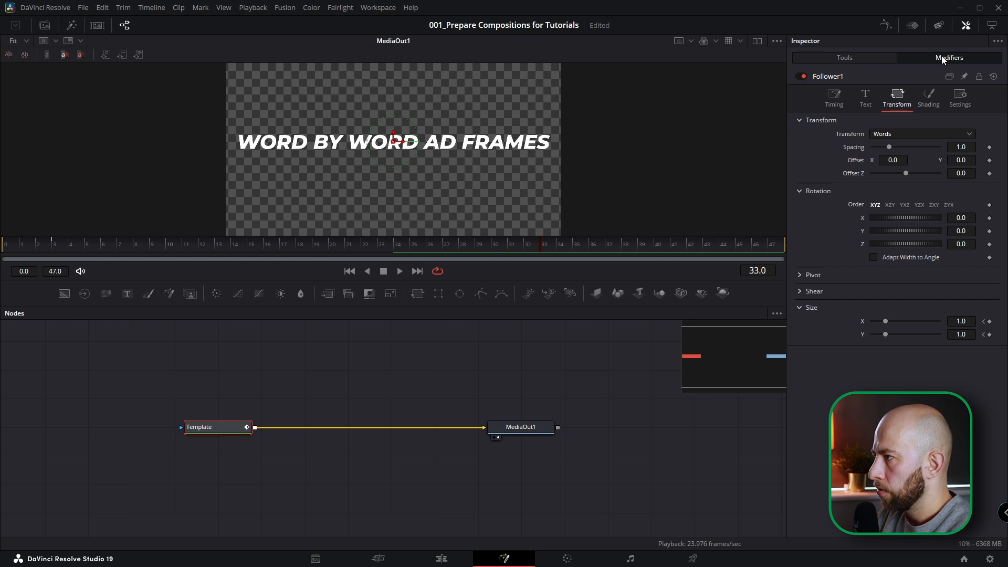
# Add a second Follower on Follower1's text with Delay 1
pyautogui.click(828, 76)
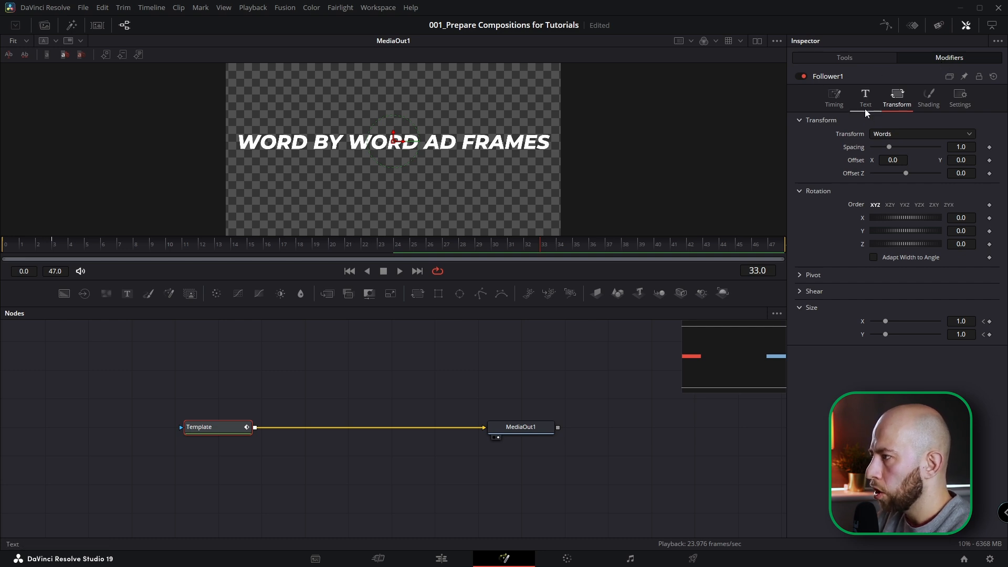
pyautogui.click(865, 96)
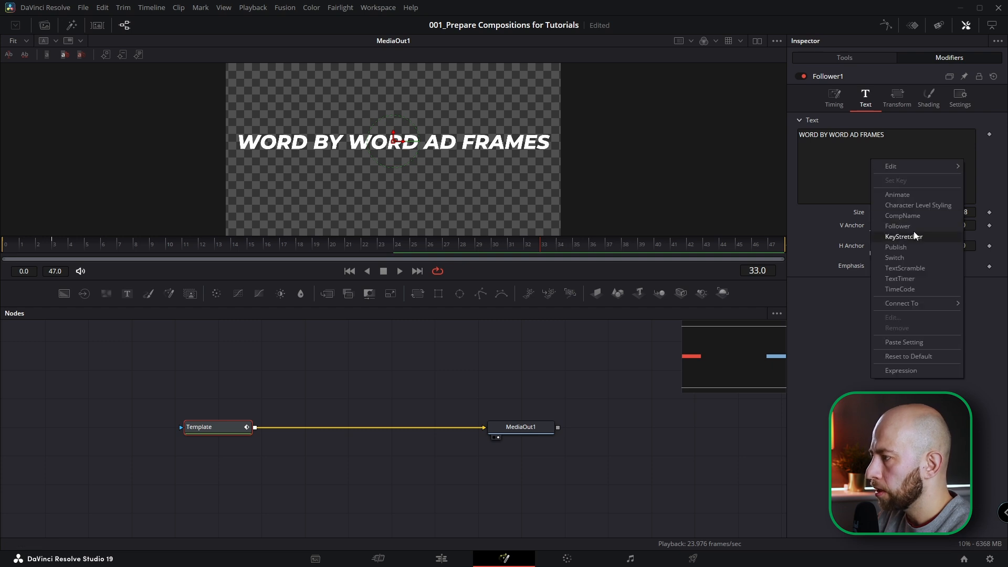
pyautogui.click(898, 226)
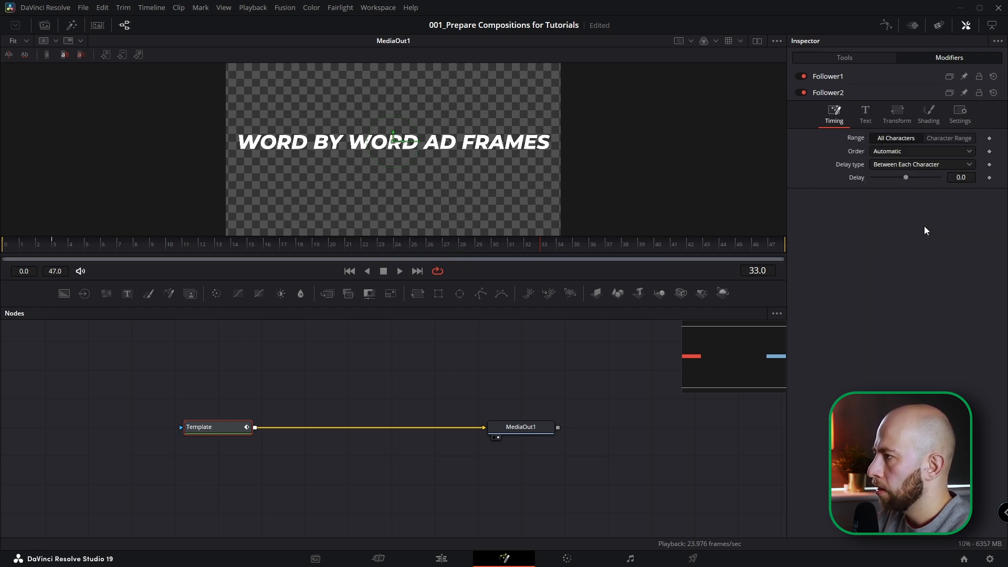
pyautogui.click(959, 177)
pyautogui.write('1')
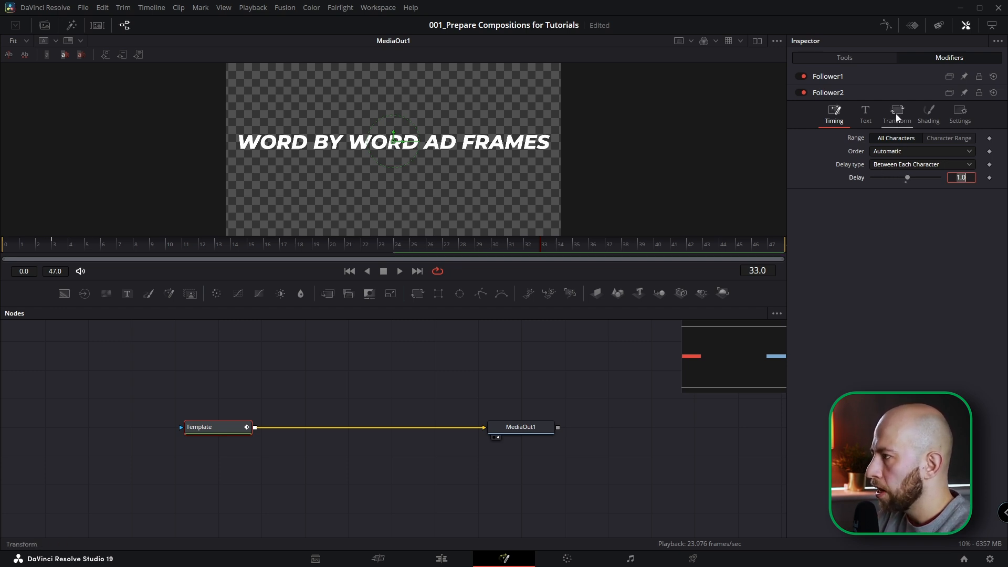
# Set Follower2 to transform whole words and animate its Offset to create Path1
pyautogui.click(897, 110)
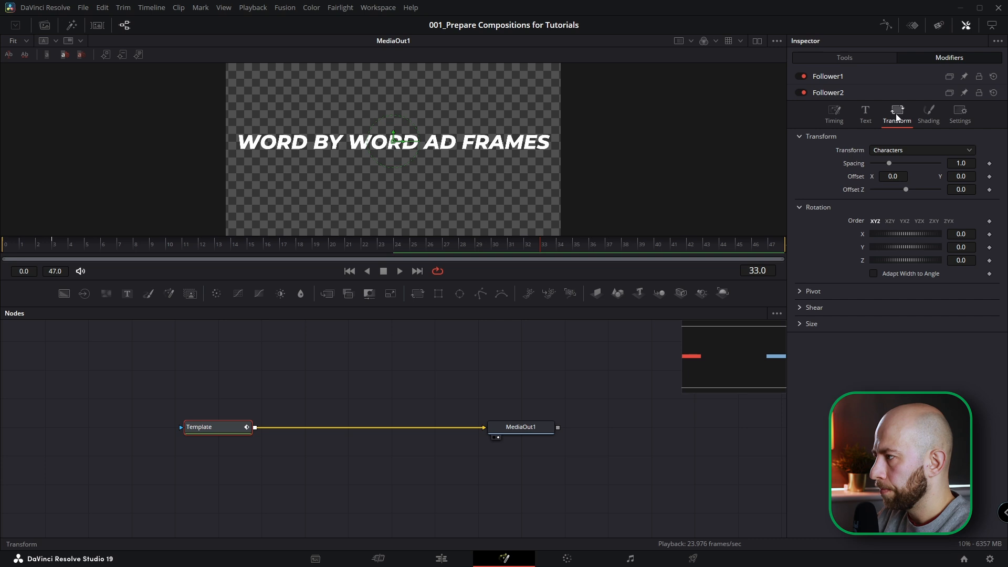
pyautogui.click(922, 150)
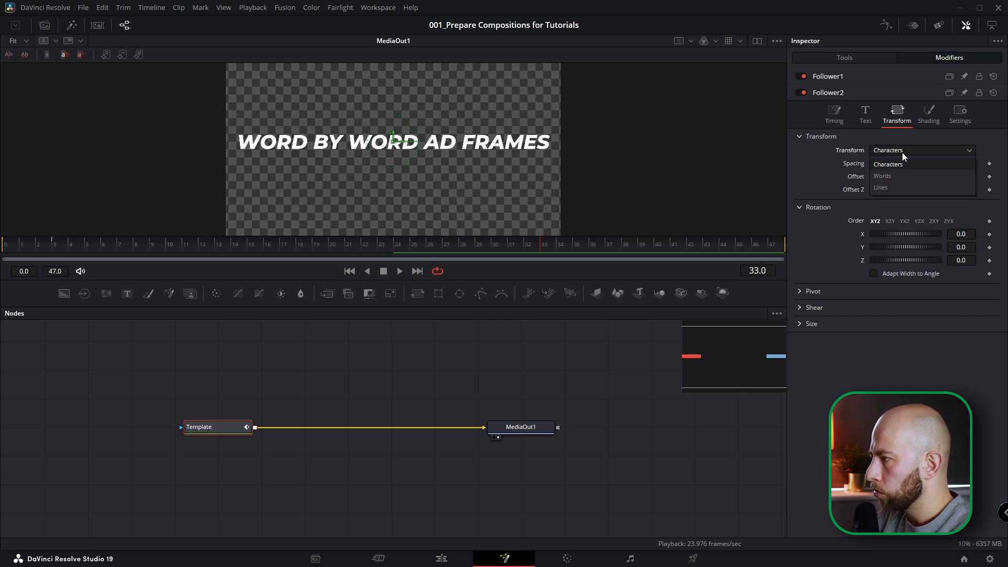
pyautogui.click(882, 175)
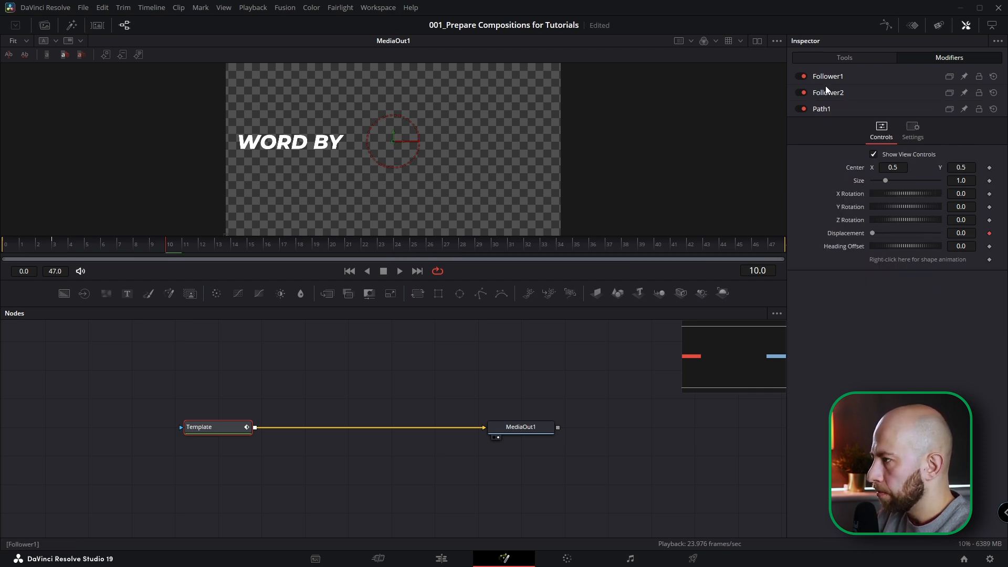
pyautogui.click(827, 93)
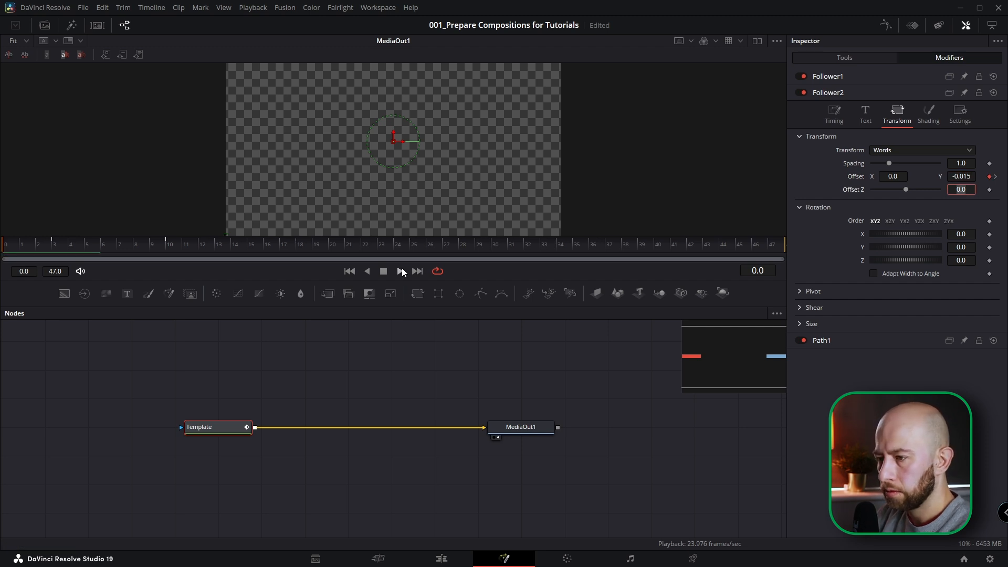
pyautogui.click(430, 243)
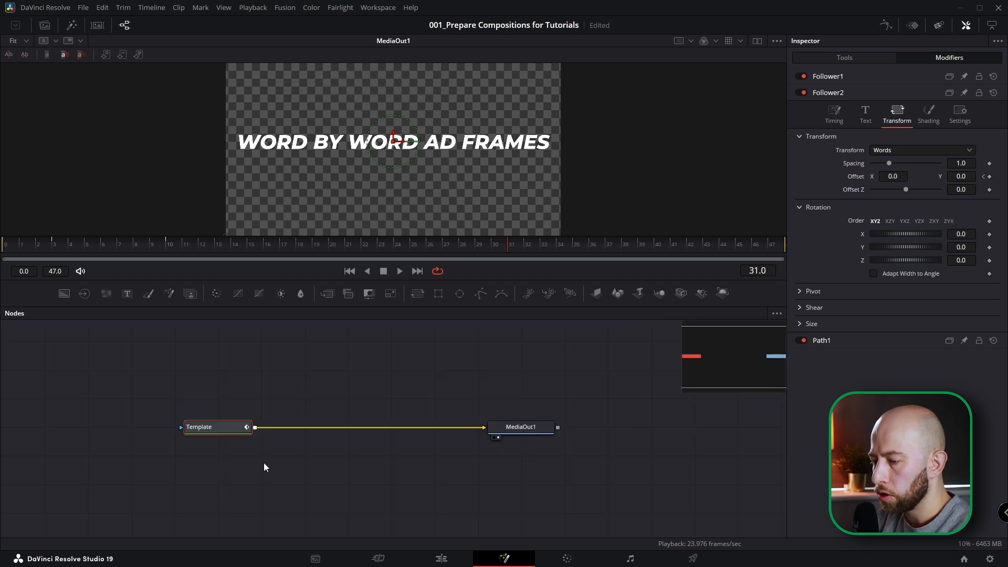
# Save the Template node's settings as WBW_ADDICTIVE_FRAMES.setting
pyautogui.click(214, 426)
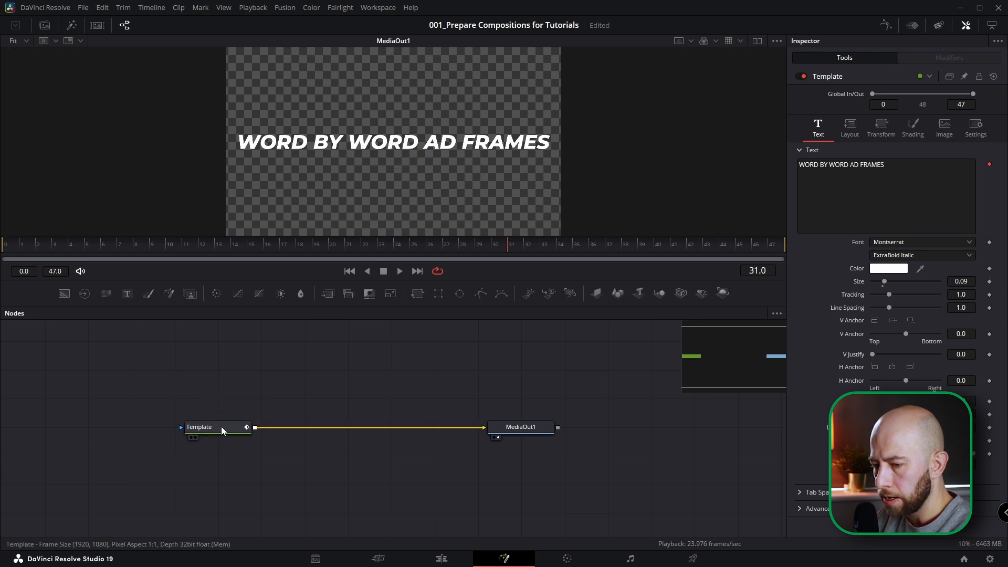
pyautogui.rightClick(219, 426)
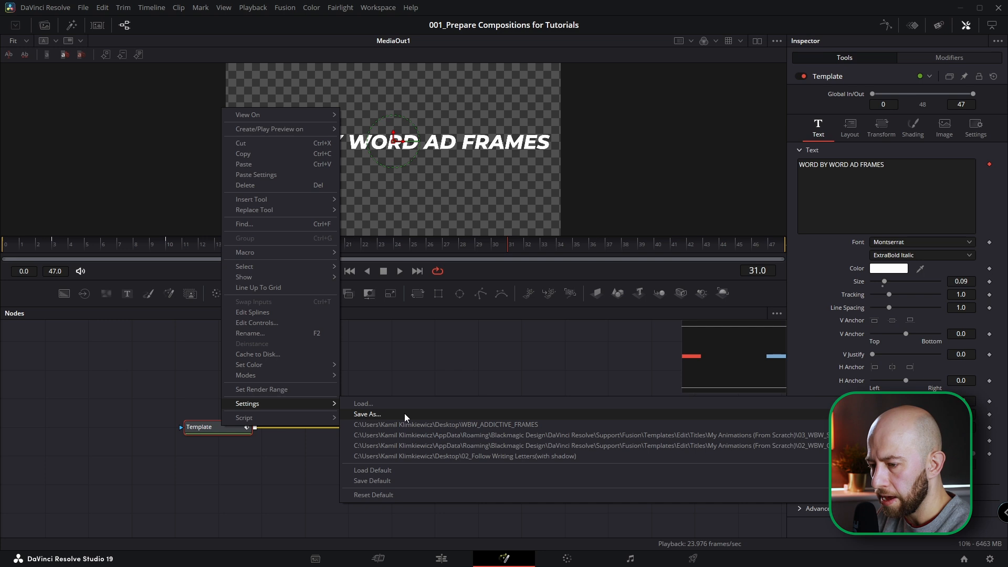
pyautogui.click(367, 414)
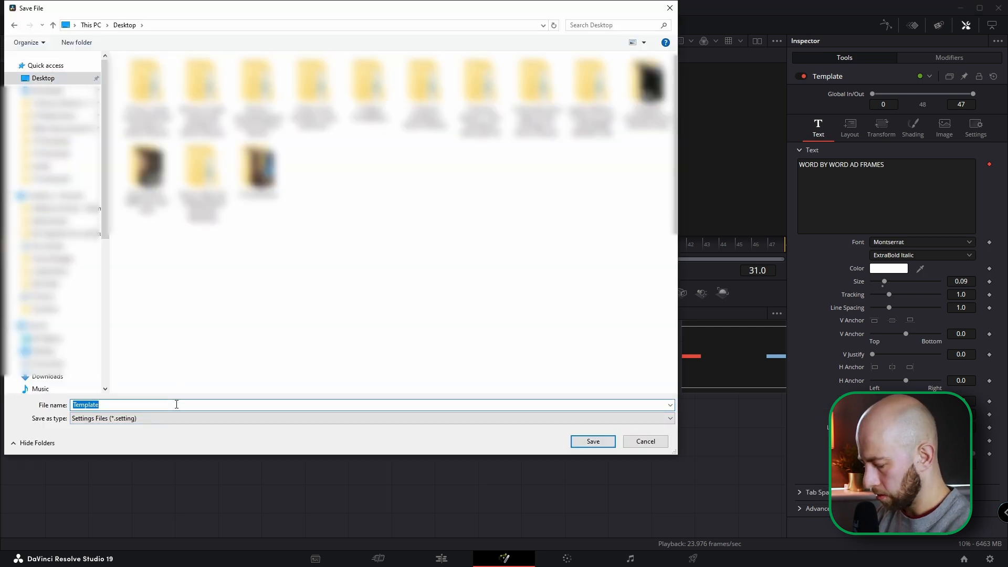
pyautogui.write('wbw_addic')
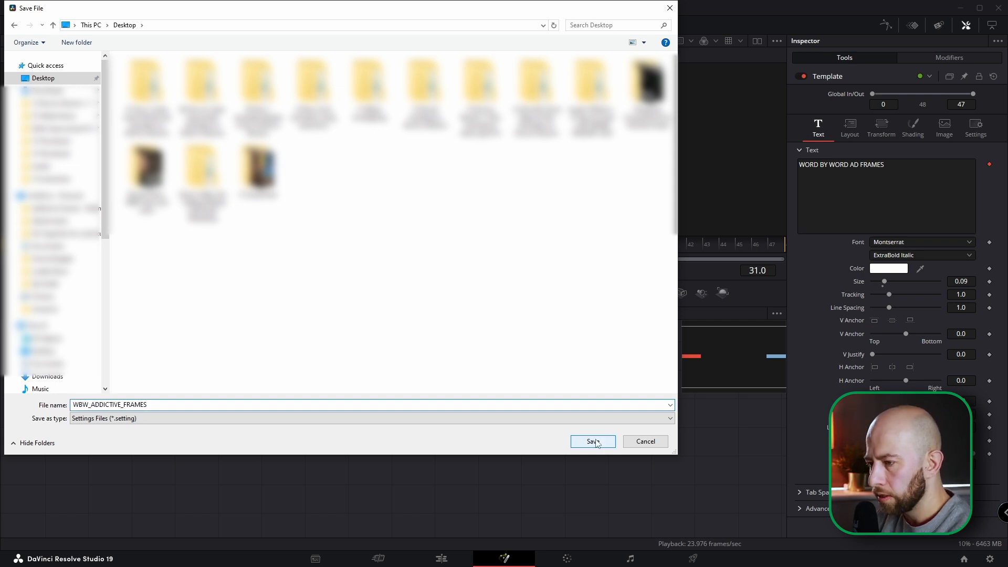
pyautogui.click(593, 441)
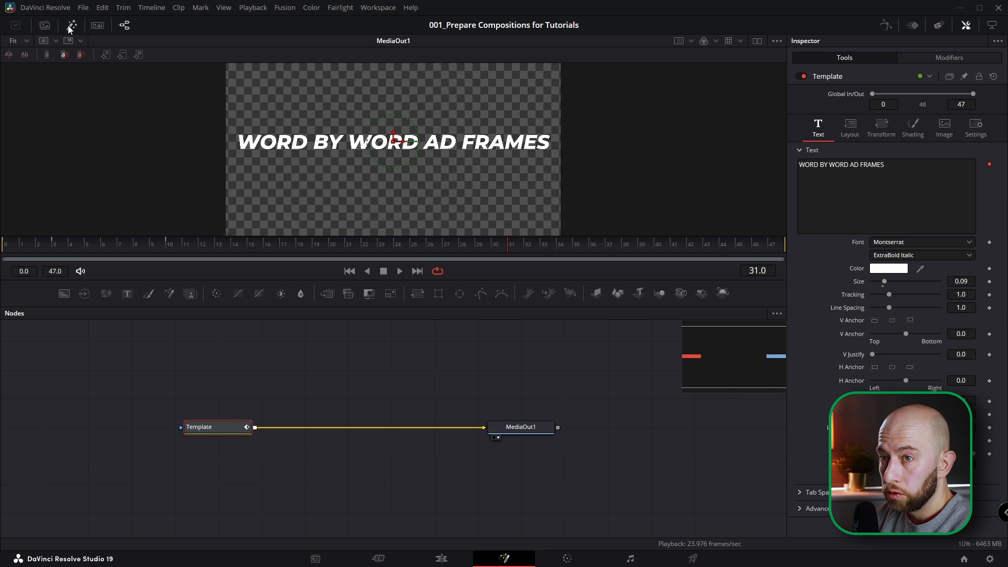
# Reveal the Templates > Edit > Titles folder on disk from the Effects library
pyautogui.click(72, 25)
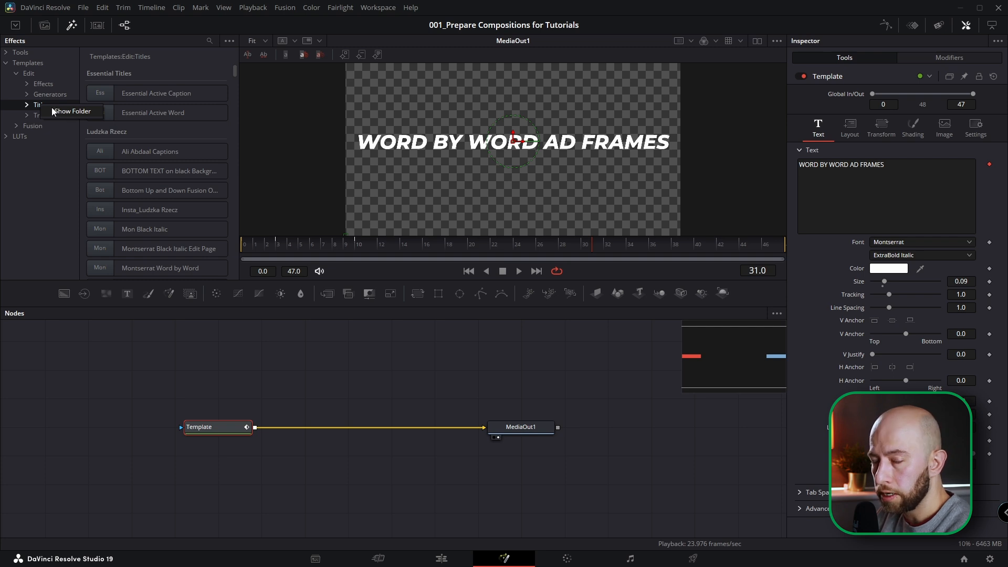
pyautogui.moveTo(94, 115)
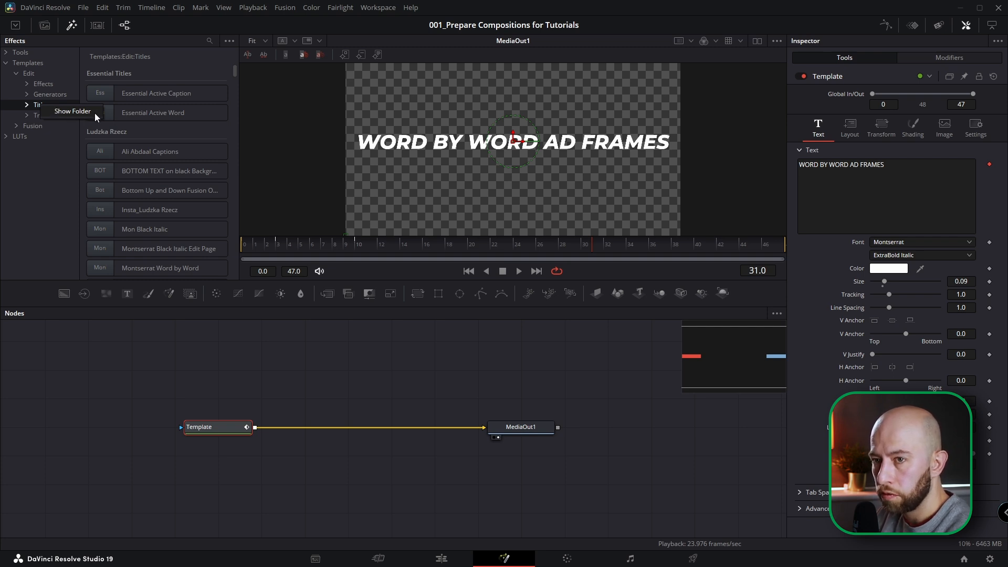
pyautogui.click(72, 111)
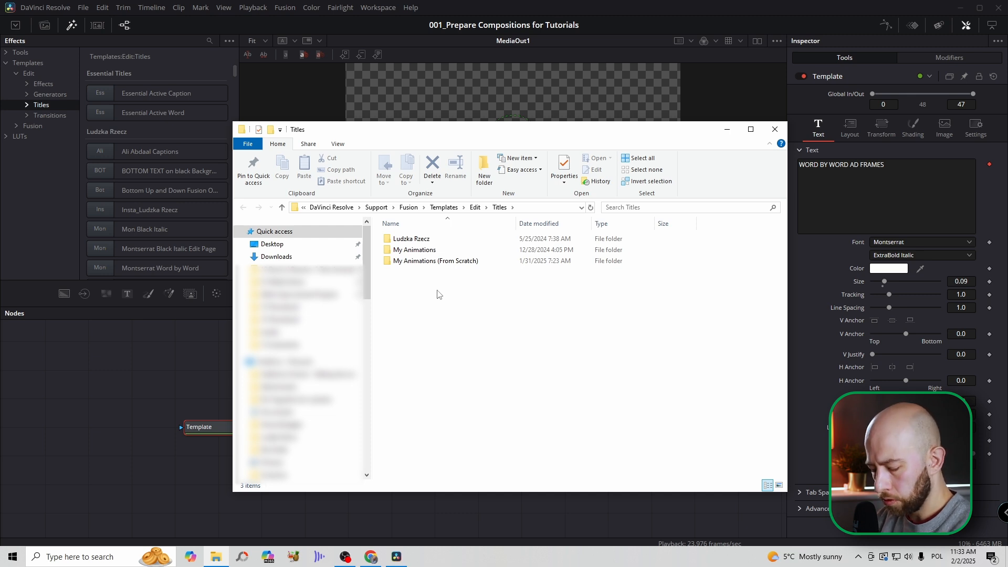
# Create a Tutorials folder under Titles and move WBW_ADDICTIVE_FRAMES.setting into it
pyautogui.write('tu')
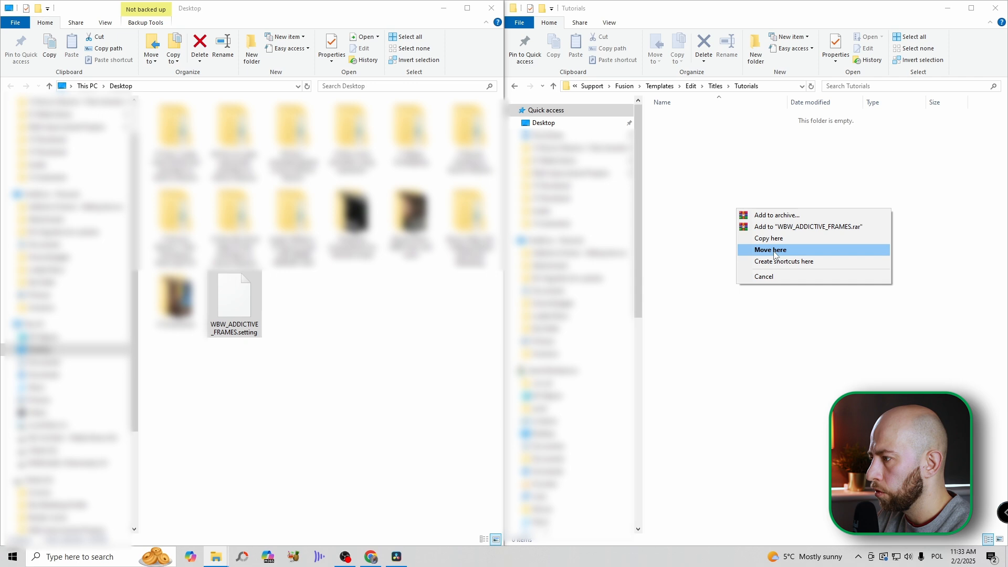
pyautogui.click(771, 250)
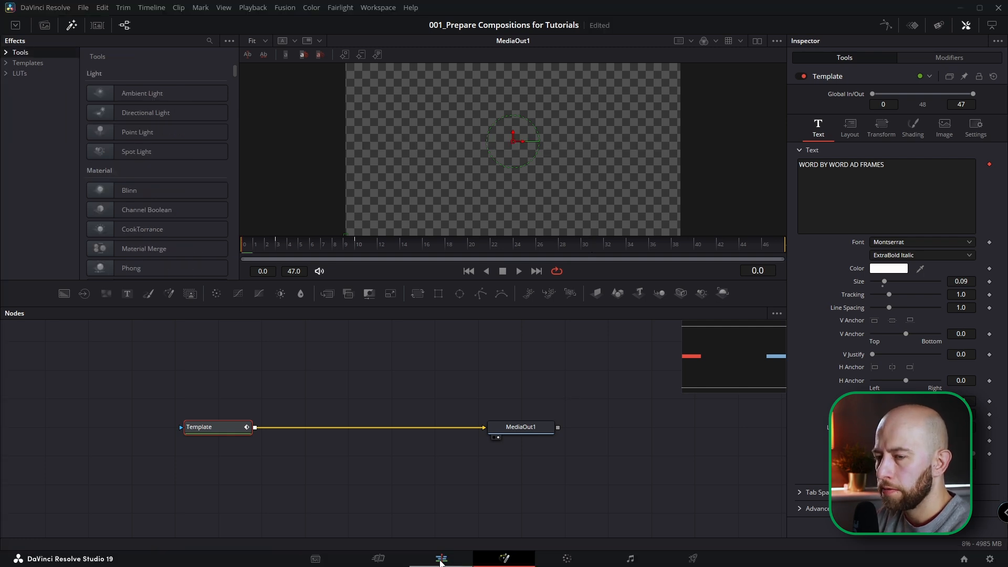
# On the Edit page, browse Effects > Titles to the new Tutorials category
pyautogui.click(441, 558)
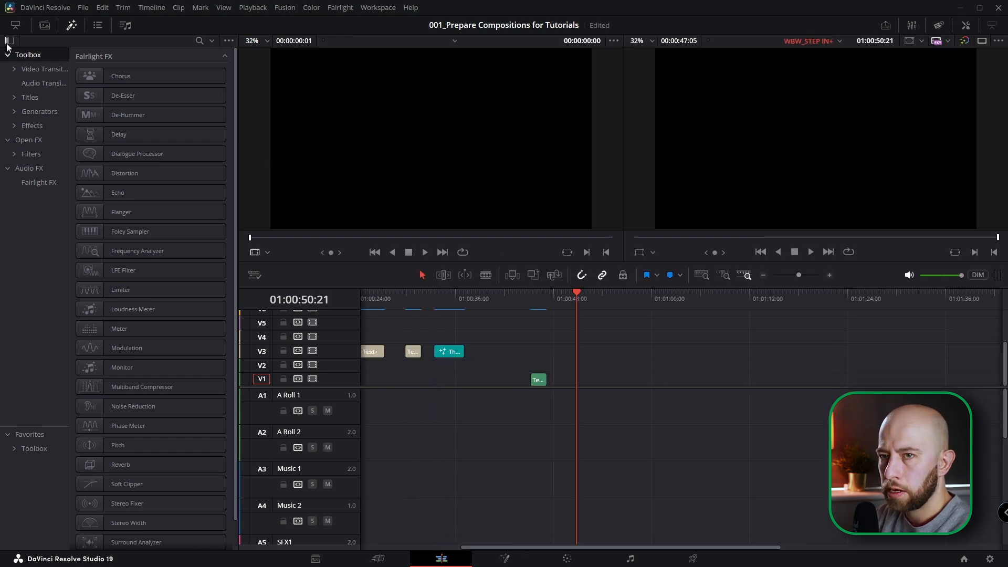
pyautogui.click(13, 96)
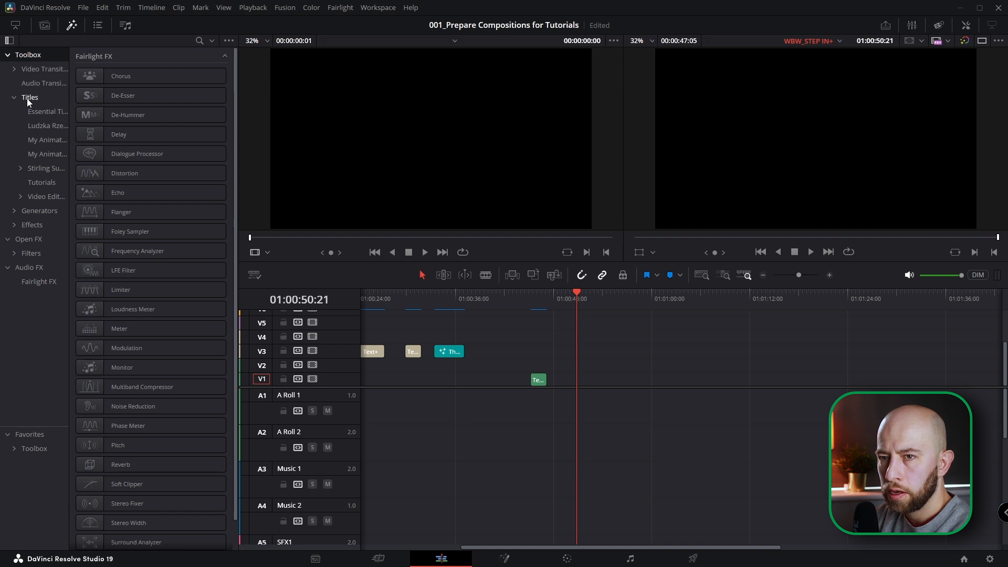
pyautogui.click(48, 111)
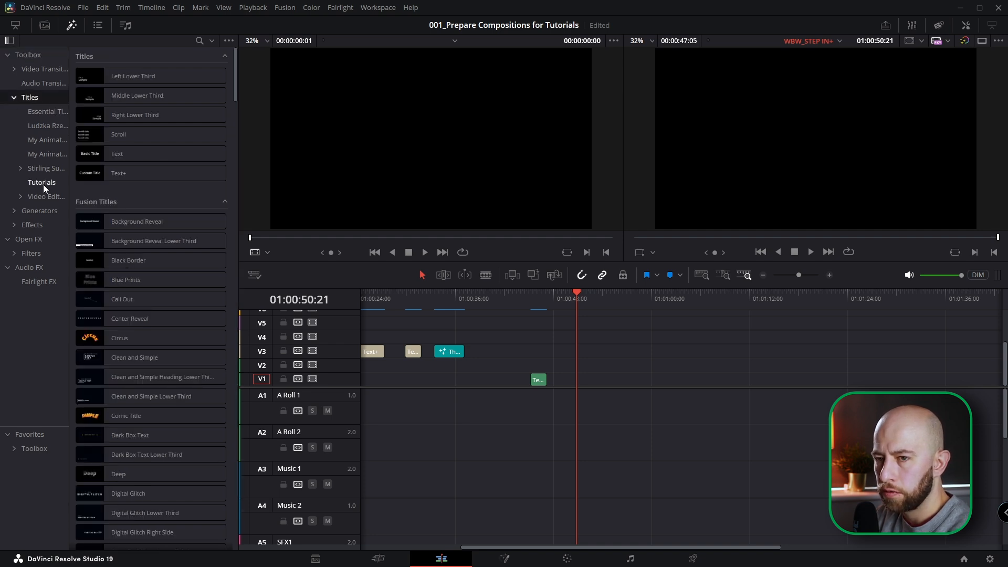
pyautogui.click(42, 183)
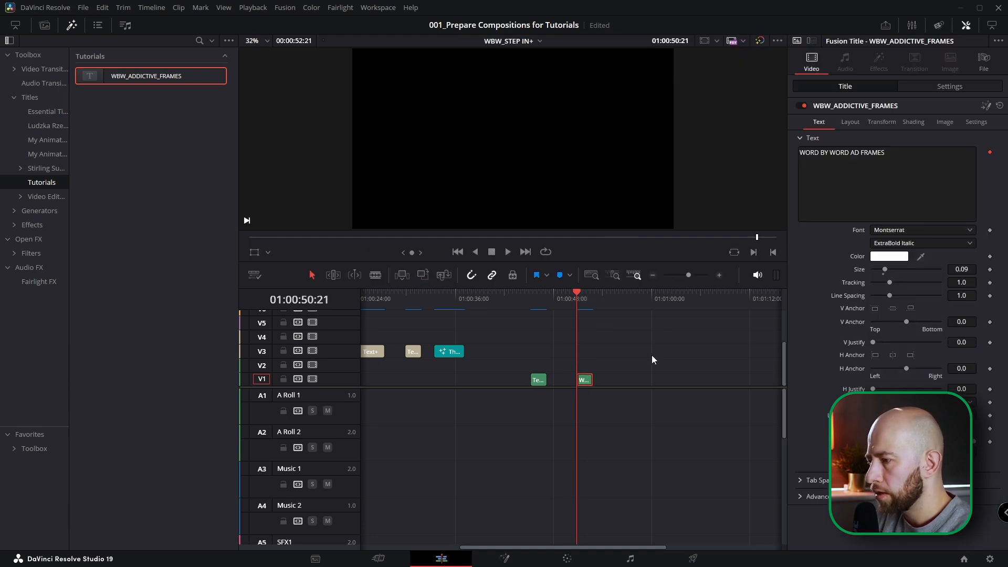
# Select the WBW_ADDICTIVE_FRAMES clip on V1 and open it in Fusion
pyautogui.click(509, 252)
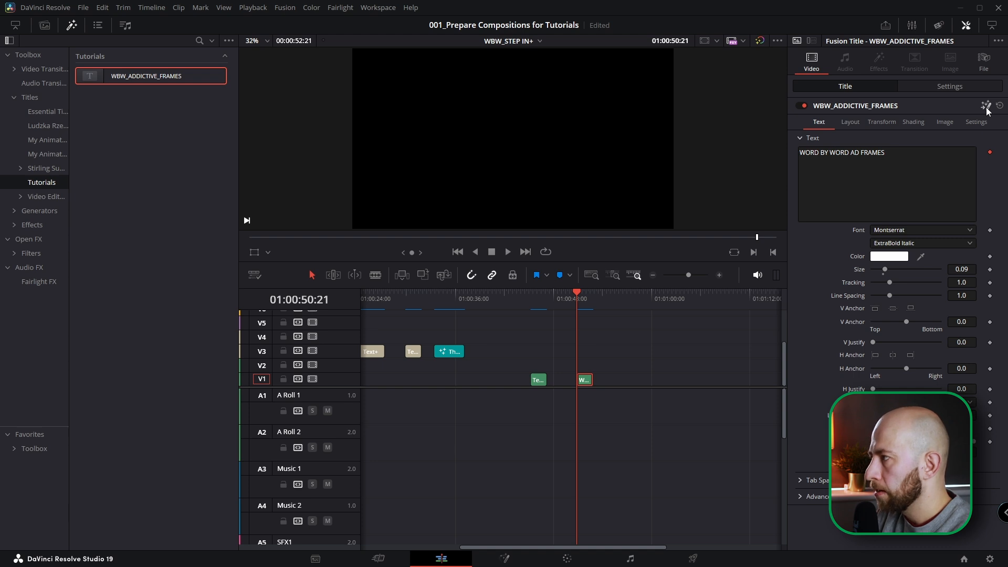
pyautogui.click(504, 558)
pyautogui.write('world is')
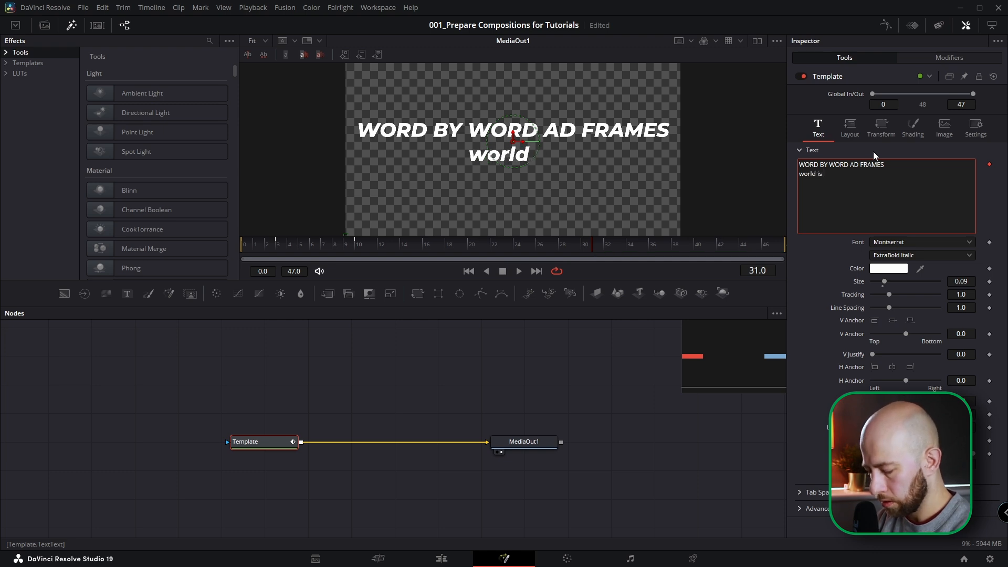
# Type a second line 'world is beautiful' beneath the heading in the Template node's Text field
pyautogui.write('beautiful')
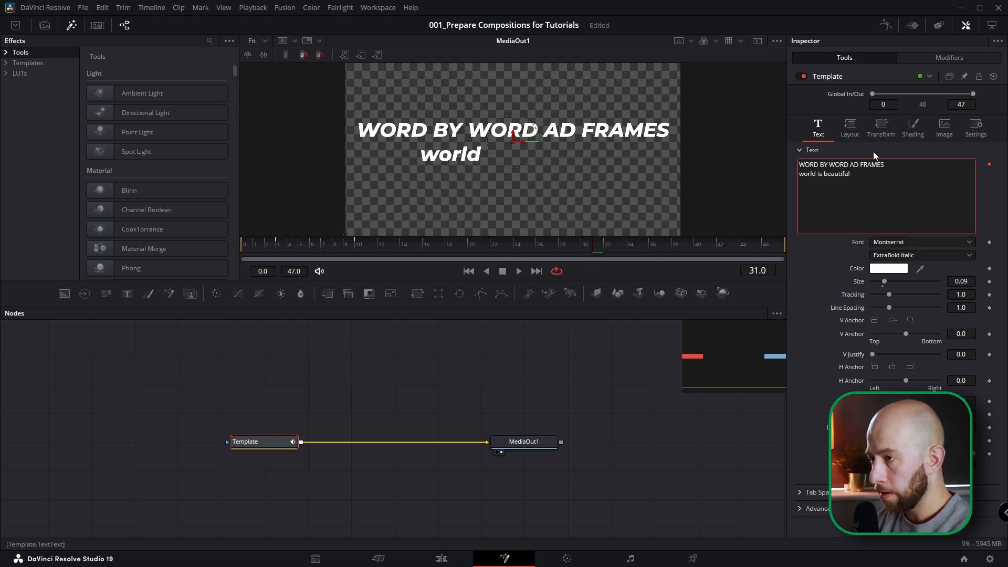
pyautogui.click(577, 247)
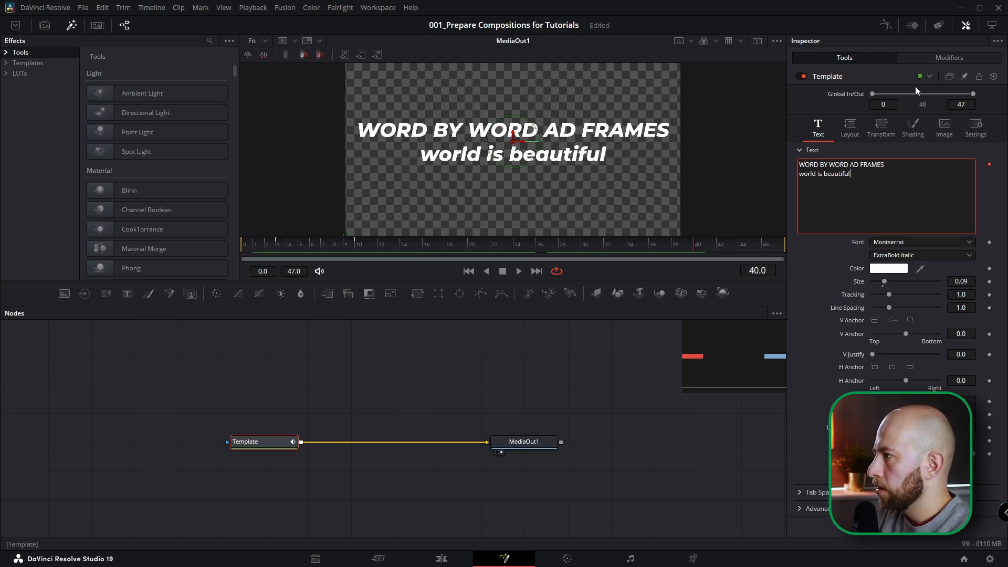
# Set Follower2's Timing delay between characters to 1.03
pyautogui.click(953, 56)
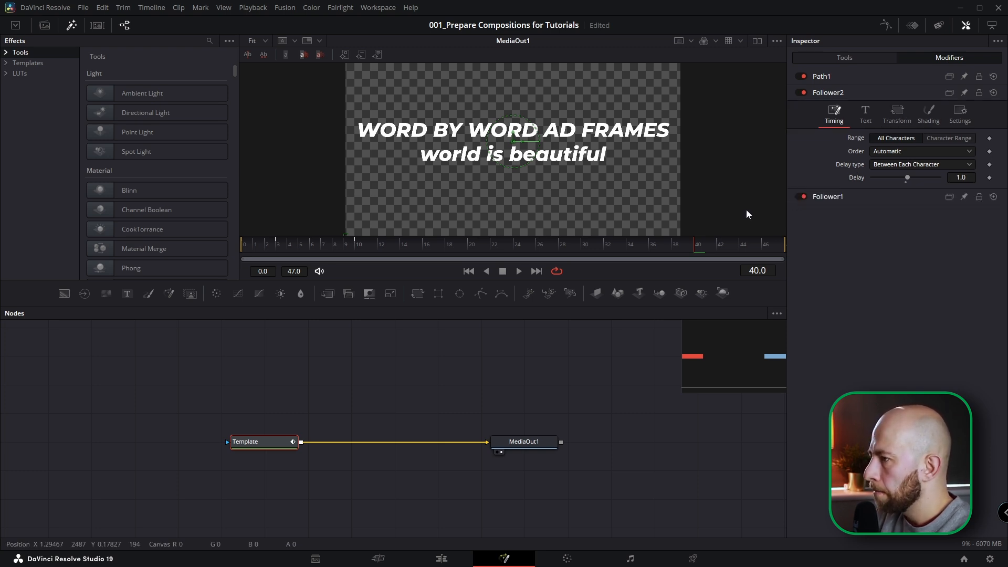
pyautogui.click(583, 244)
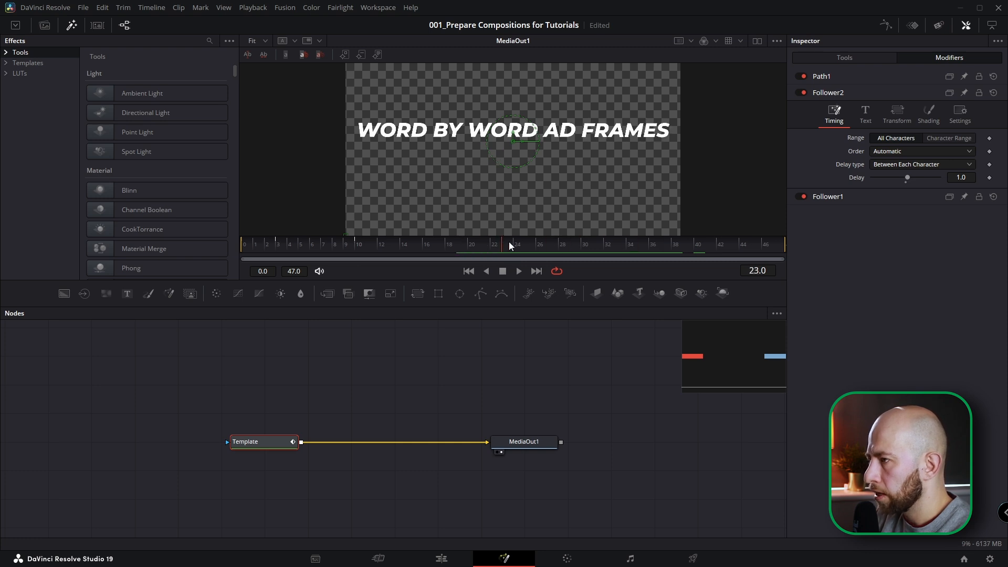
pyautogui.click(652, 243)
pyautogui.write('3')
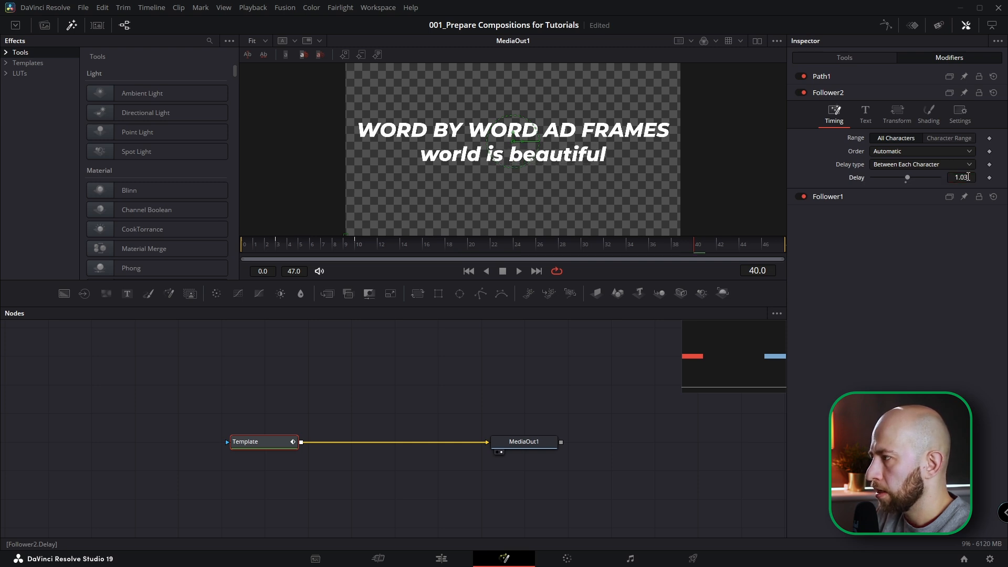
# Scrub the time ruler to frames 16, 0 and 8 to check the word-by-word timing
pyautogui.click(420, 244)
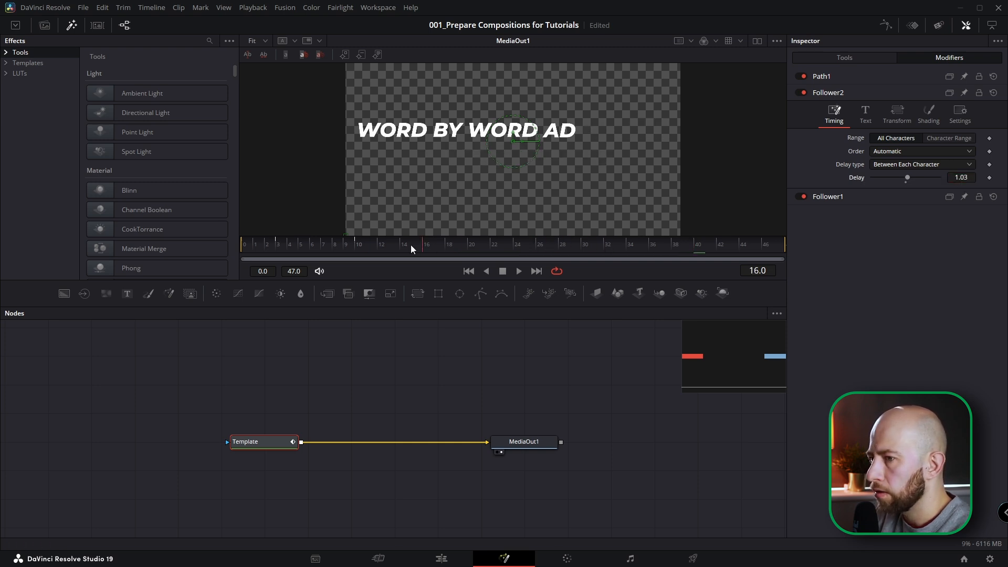
pyautogui.click(519, 271)
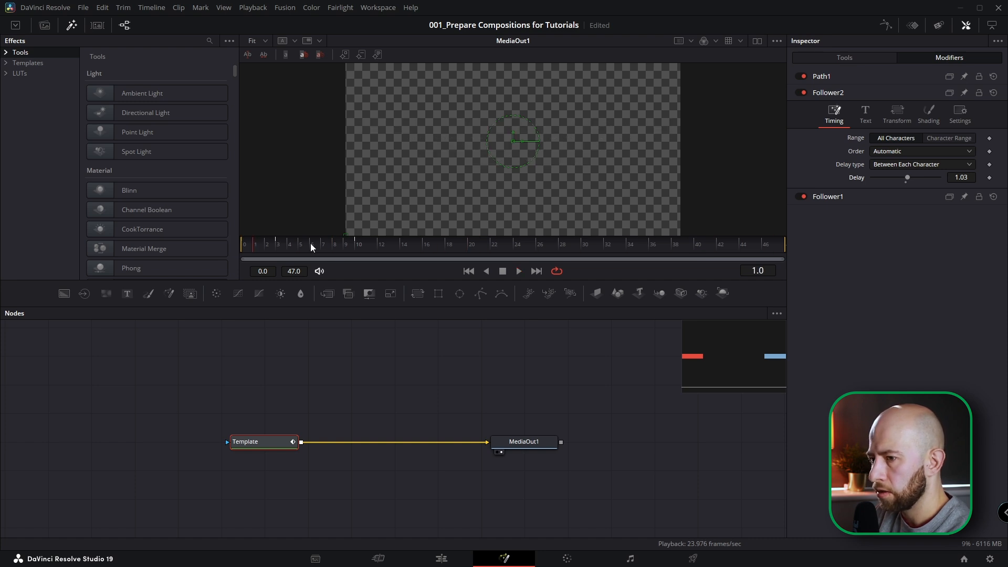
pyautogui.click(519, 271)
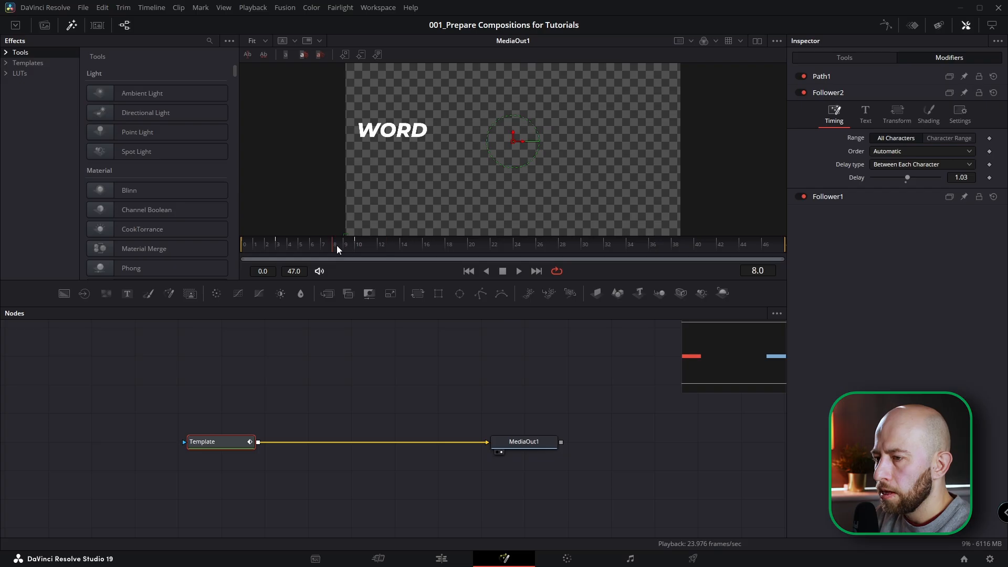
# Preview the word reveal across frames 2-15, then give Follower1 a Timing Delay of 1.12
pyautogui.moveTo(334, 260); pyautogui.dragTo(313, 259)
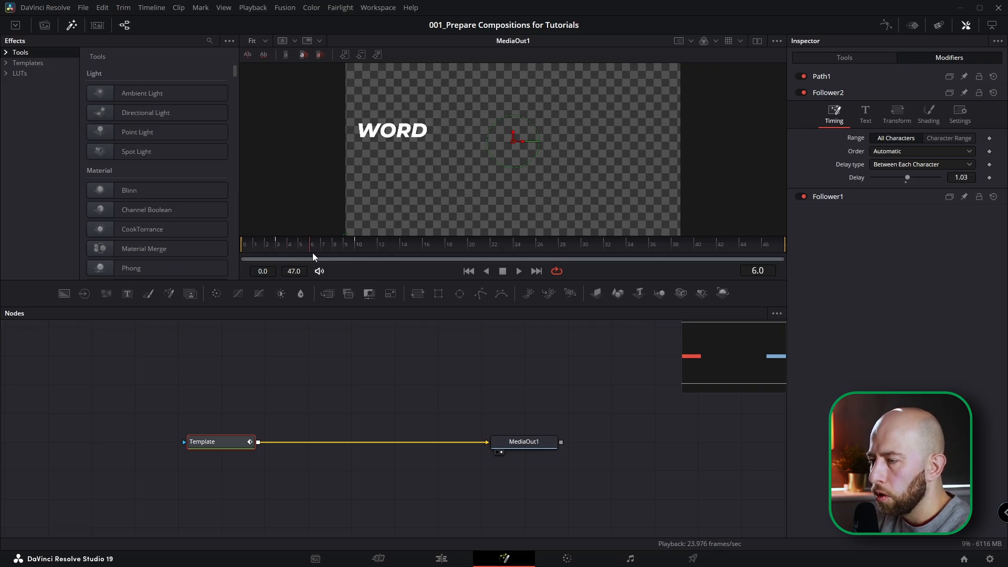
pyautogui.click(380, 252)
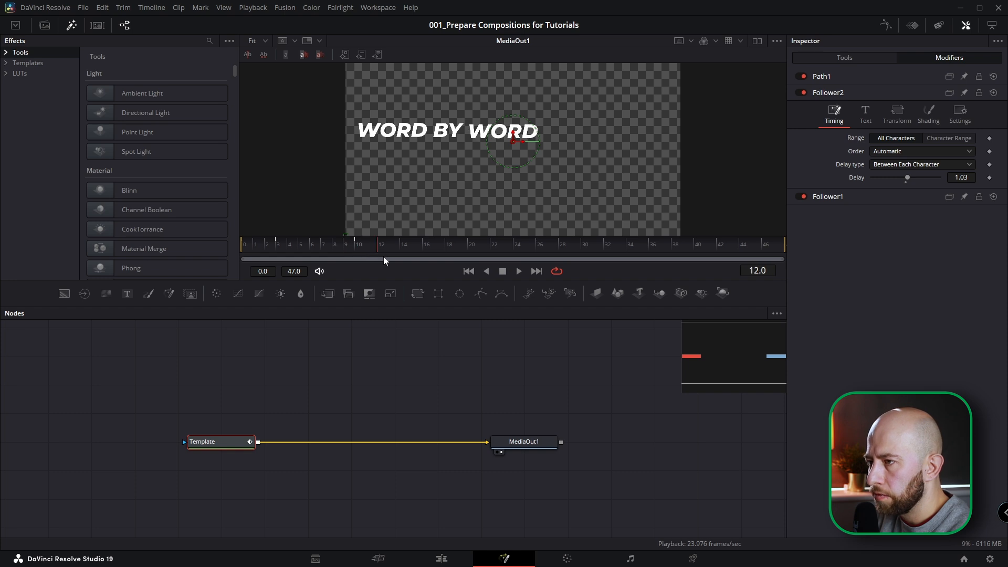
pyautogui.click(414, 244)
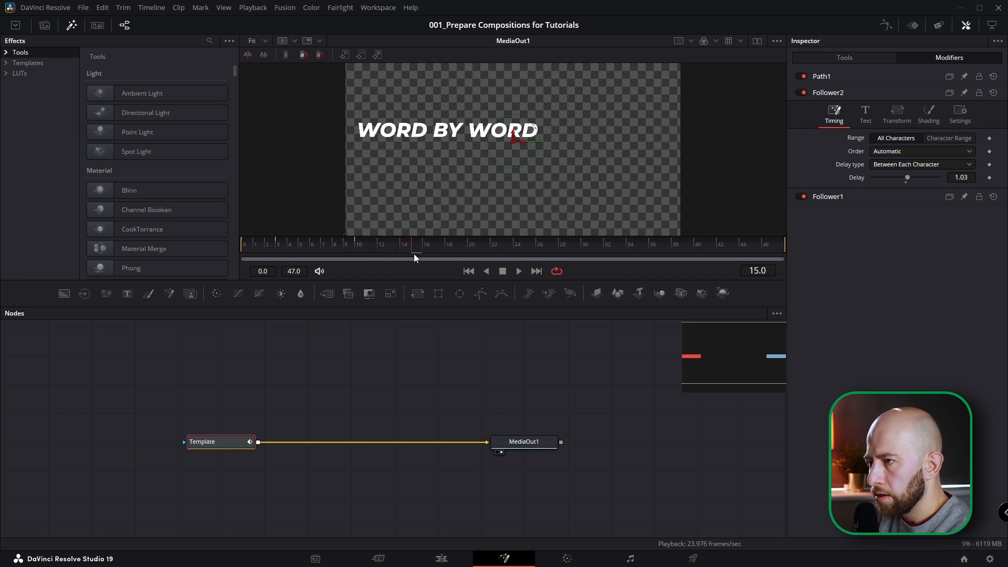
pyautogui.click(243, 244)
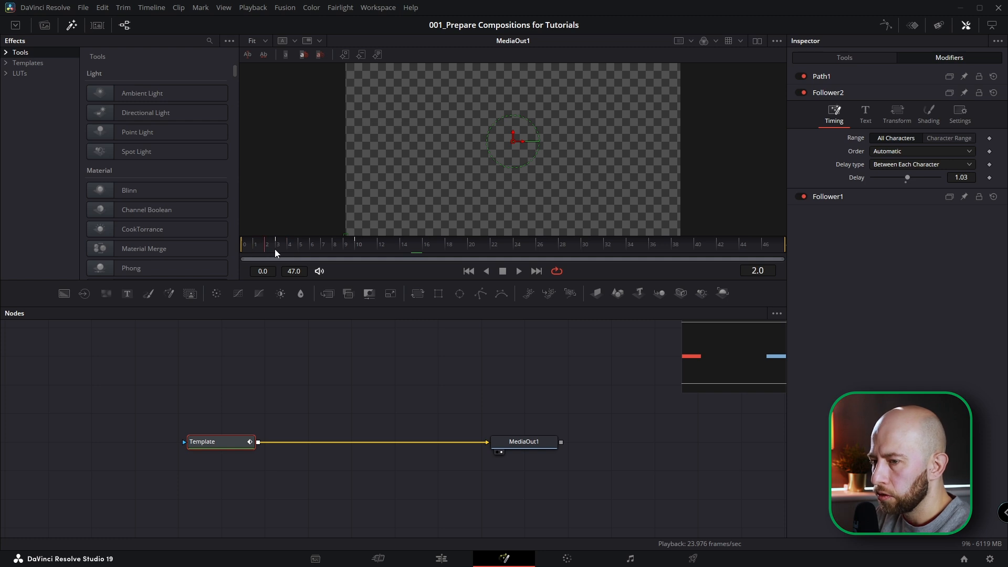
pyautogui.click(346, 243)
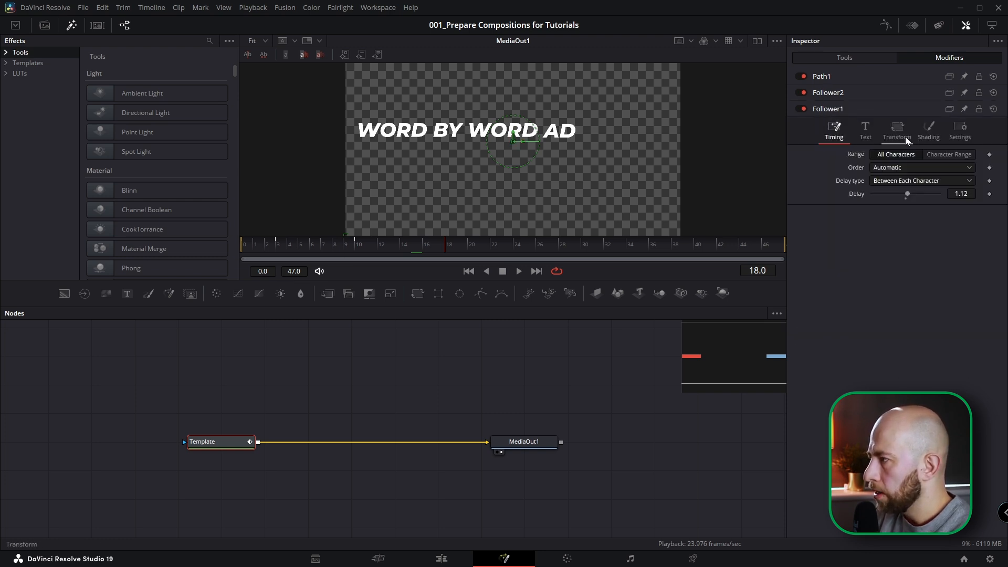
# Show Follower1's Transform settings and recheck the reveal at frames 13 and 5
pyautogui.click(897, 130)
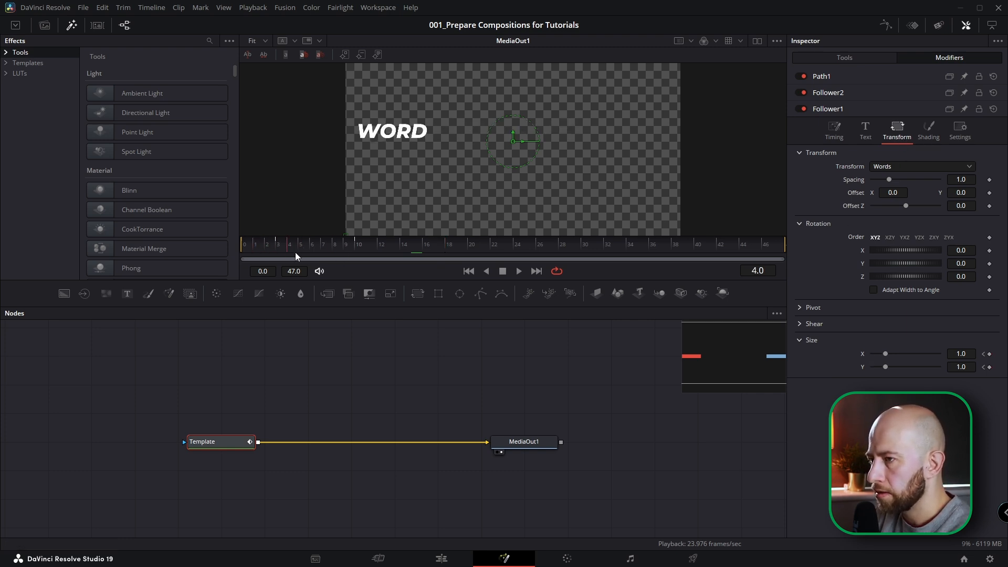
pyautogui.click(393, 252)
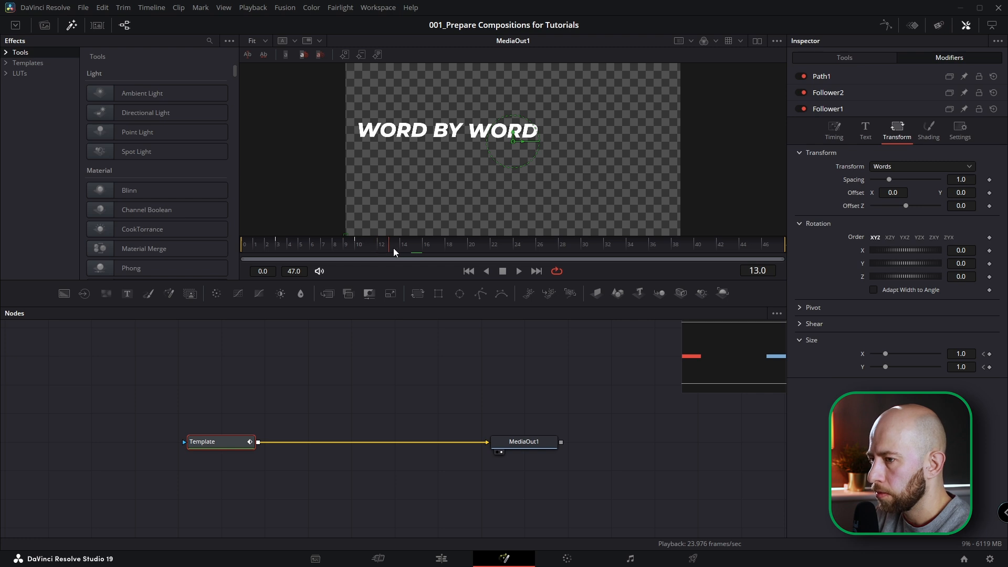
pyautogui.click(324, 254)
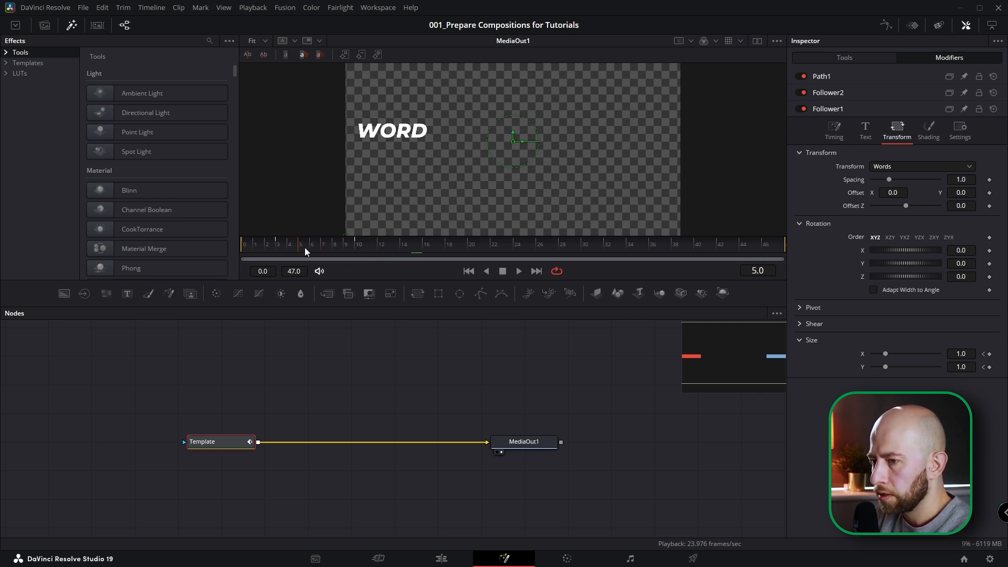
pyautogui.click(929, 127)
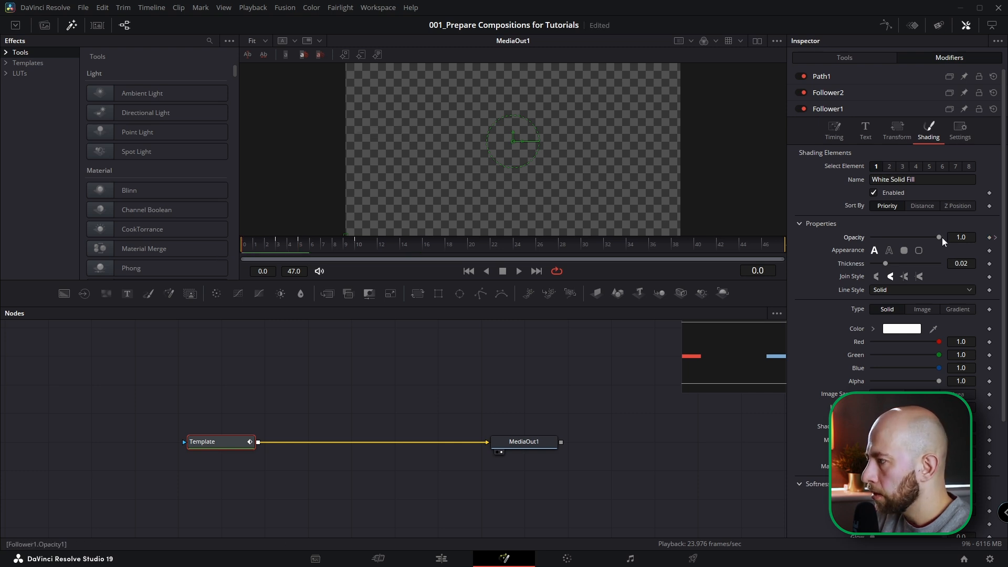
# Adjust Follower1's fill Opacity in Shading and check the fade-in at frame 12
pyautogui.moveTo(938, 236); pyautogui.dragTo(872, 237)
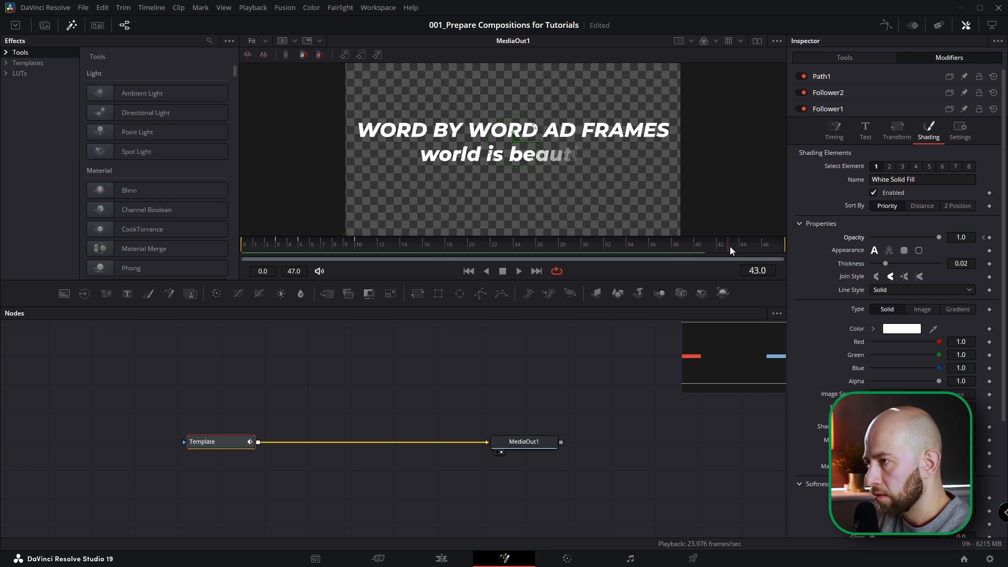
pyautogui.click(380, 244)
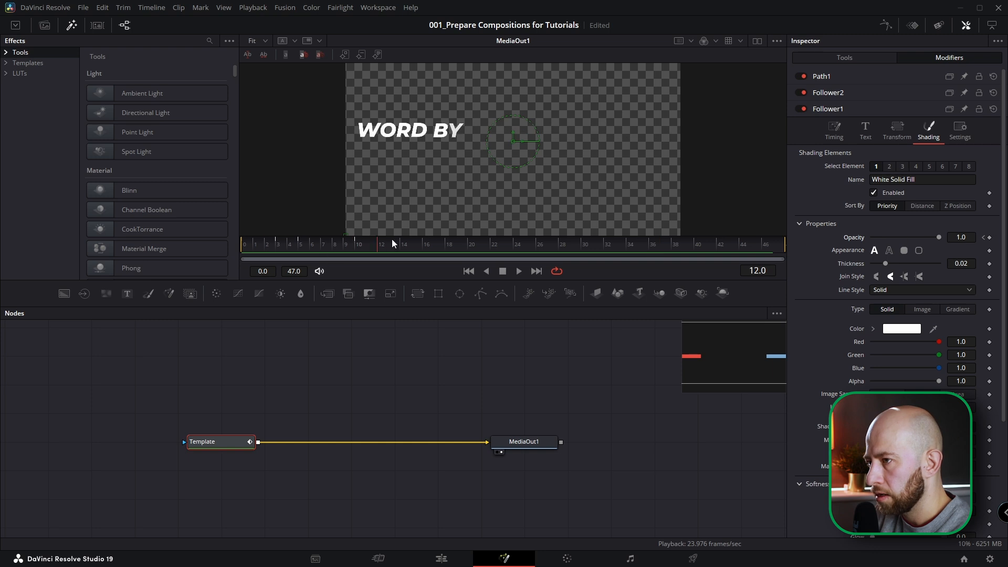